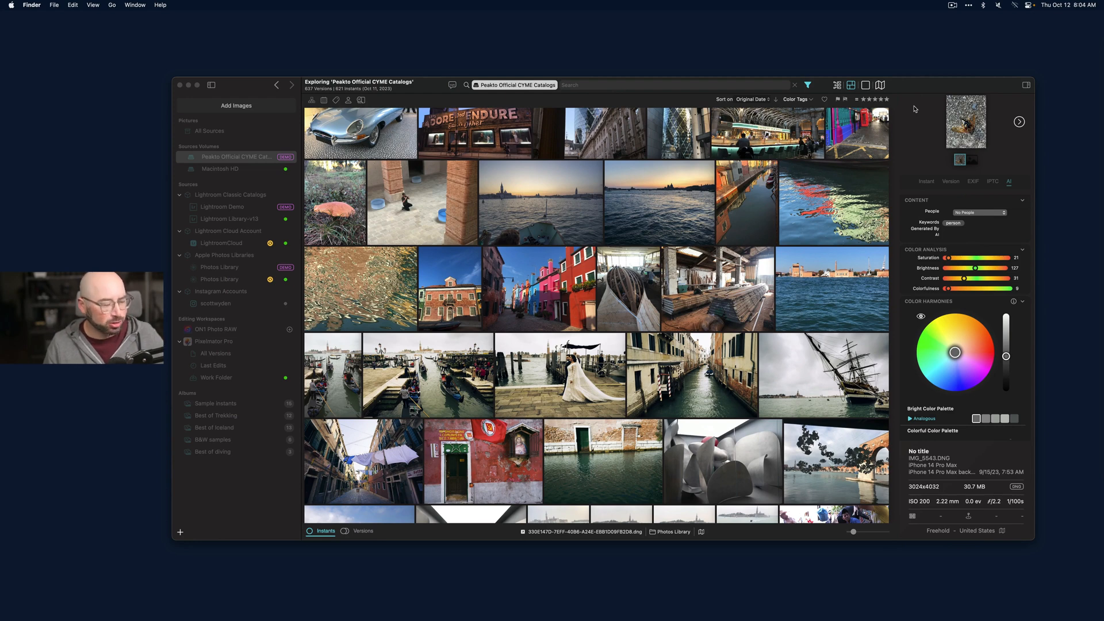
mouse_move(917, 105)
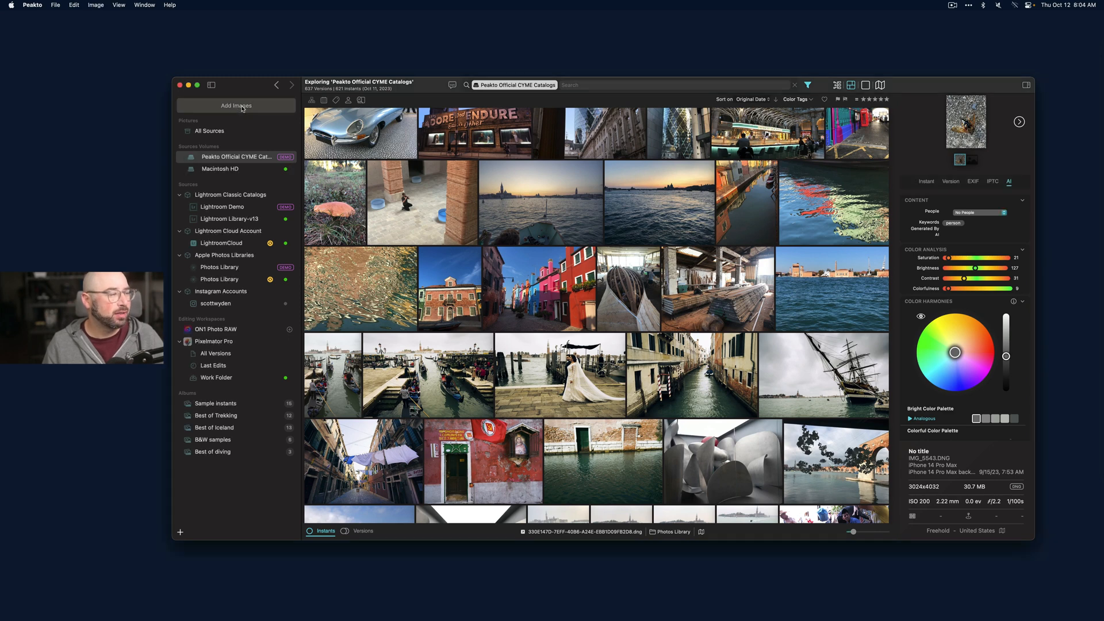
- Show the photos from the scottwyden Instagram account in the Peakto grid
left_click(235, 106)
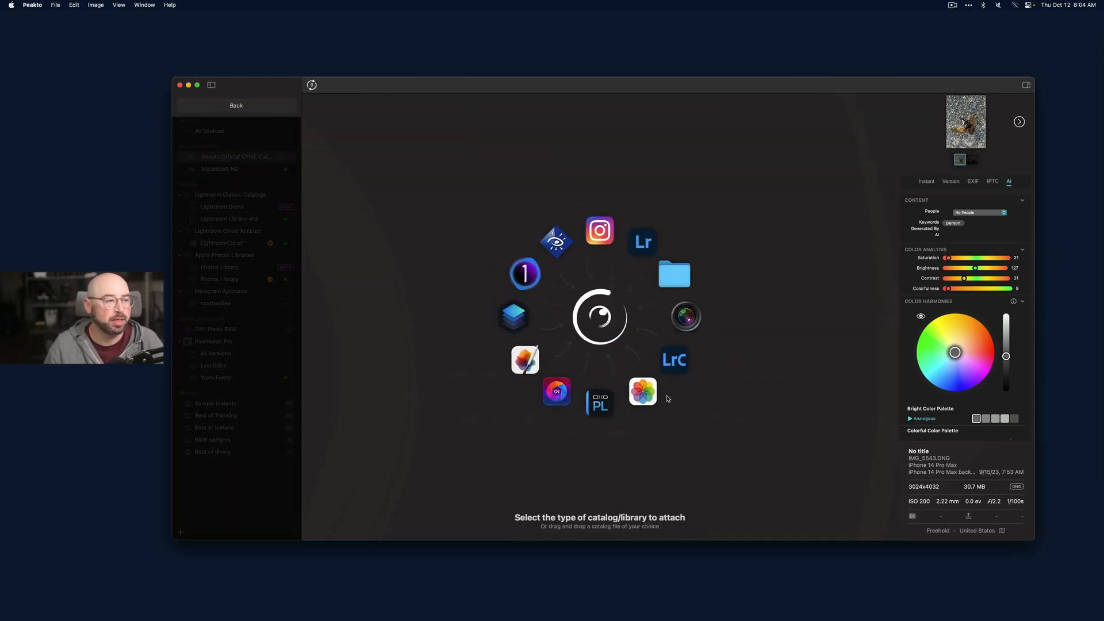
mouse_move(672, 360)
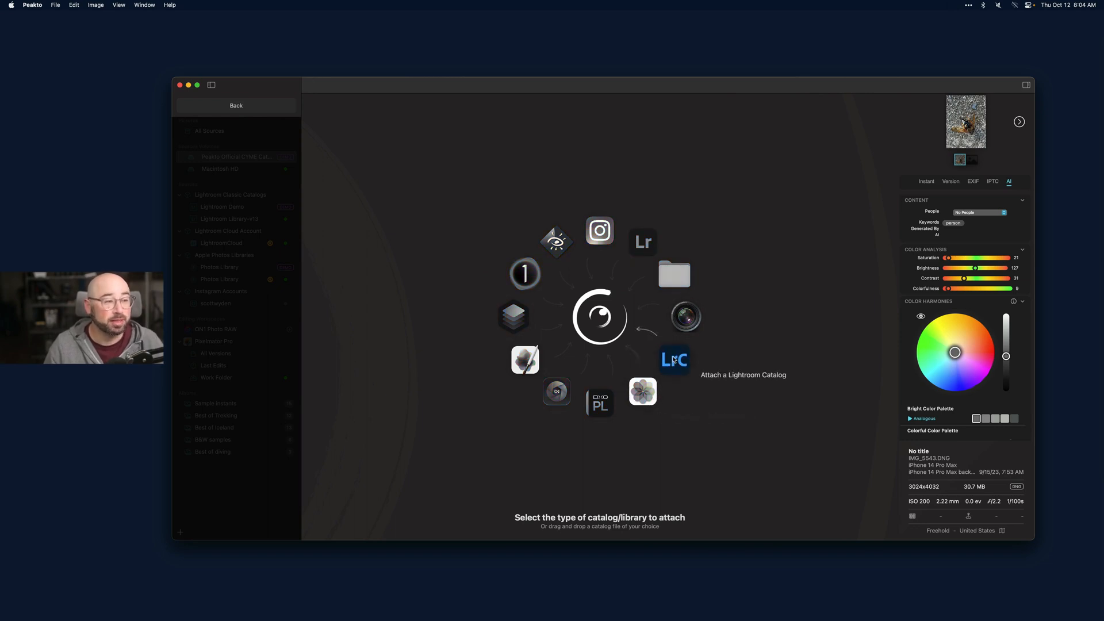
mouse_move(641, 241)
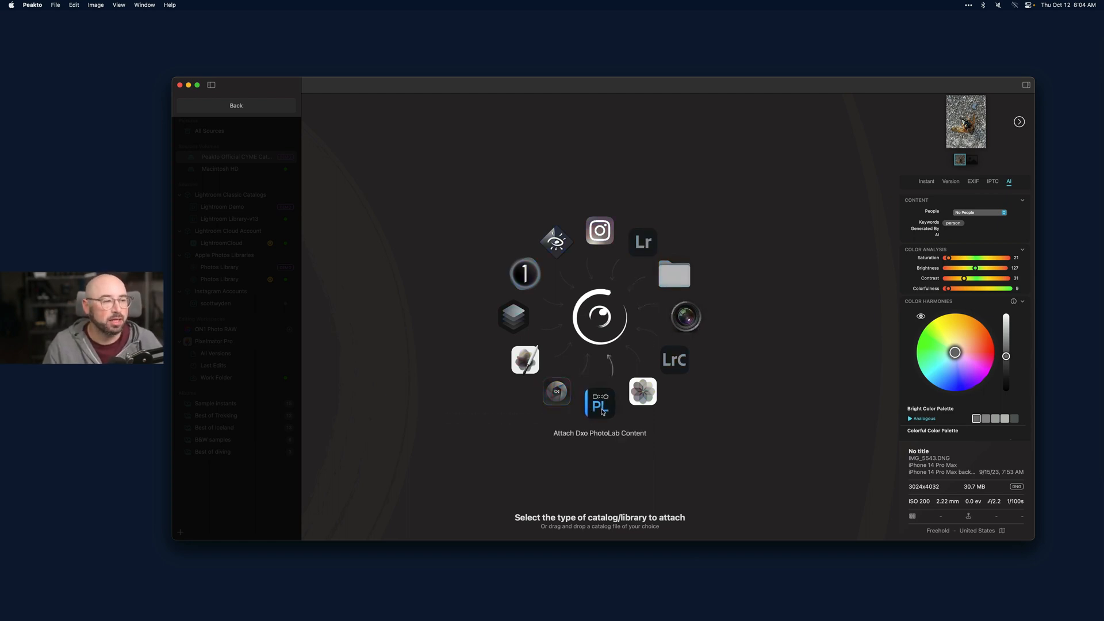
mouse_move(557, 392)
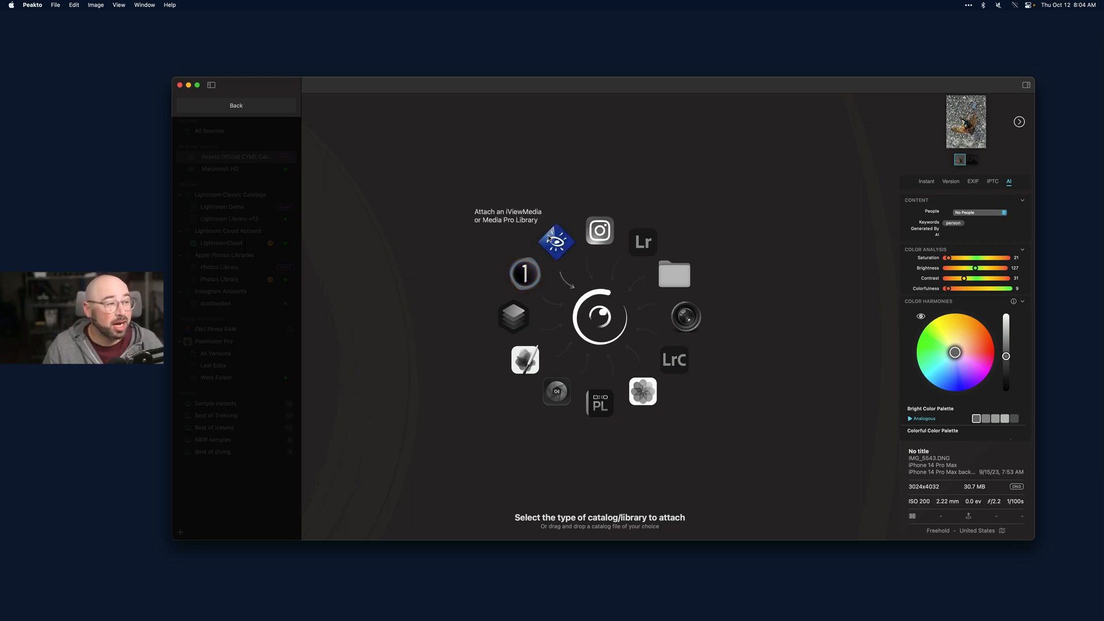
mouse_move(599, 230)
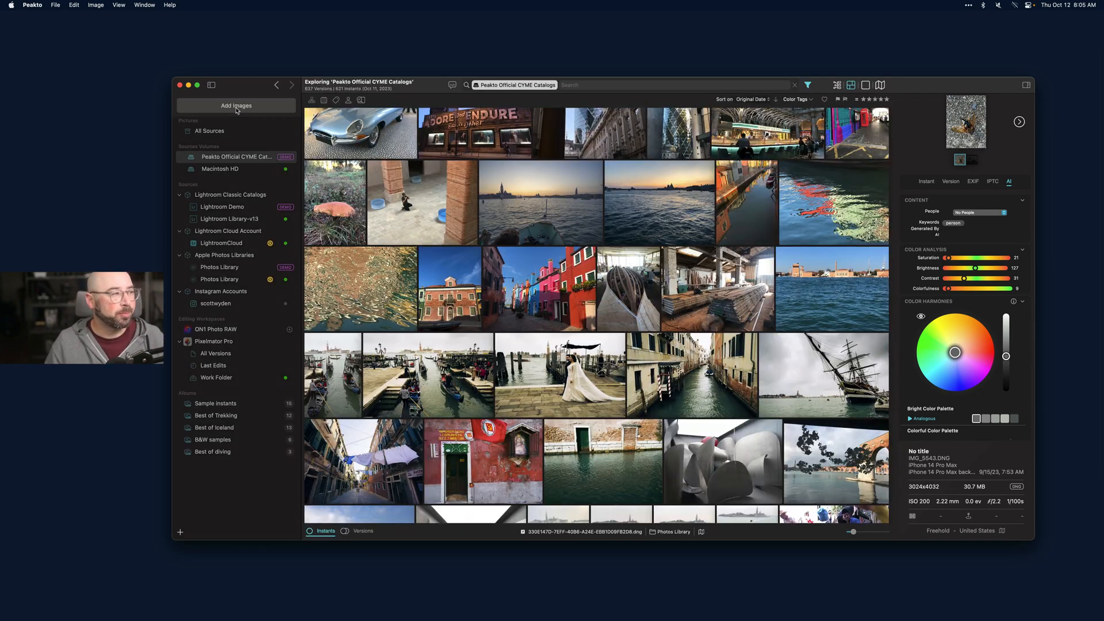
scroll("down", 3)
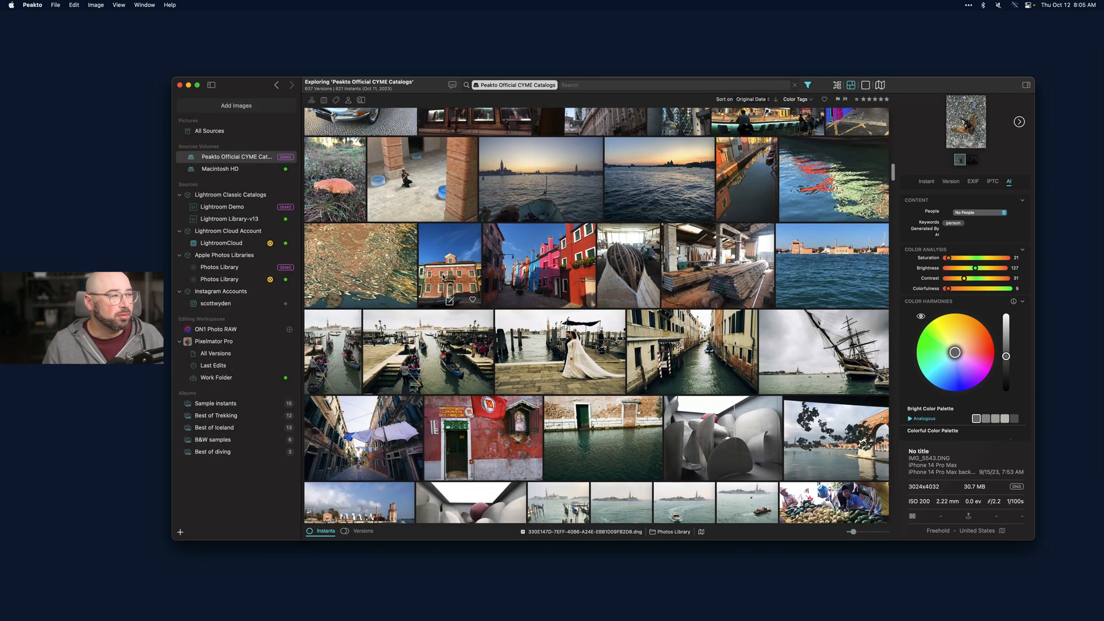
scroll("down", 3)
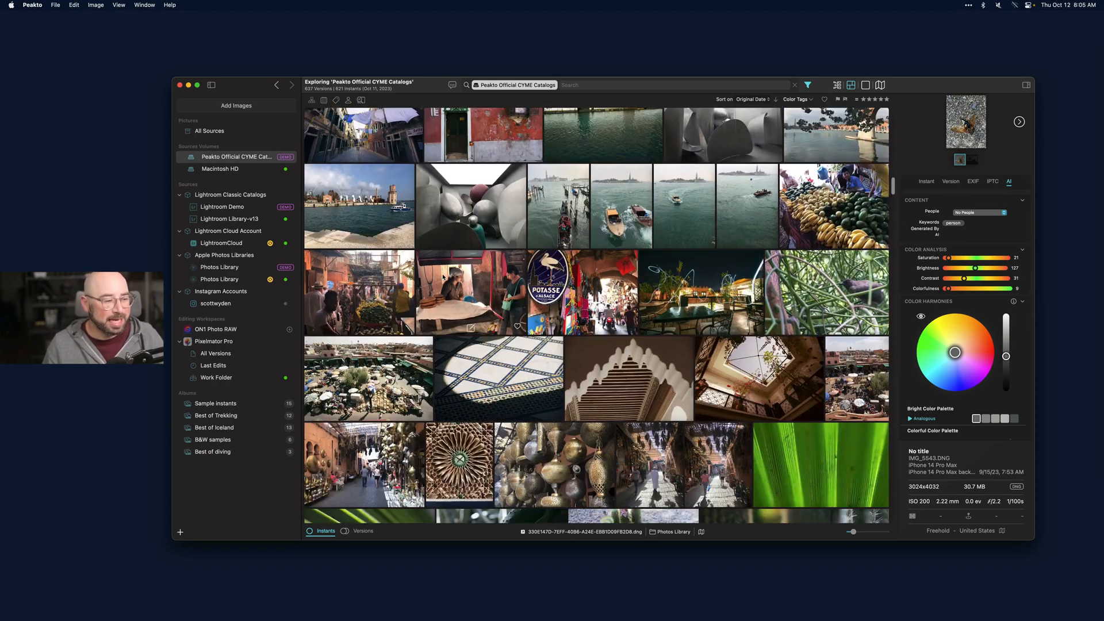
scroll("down", 3)
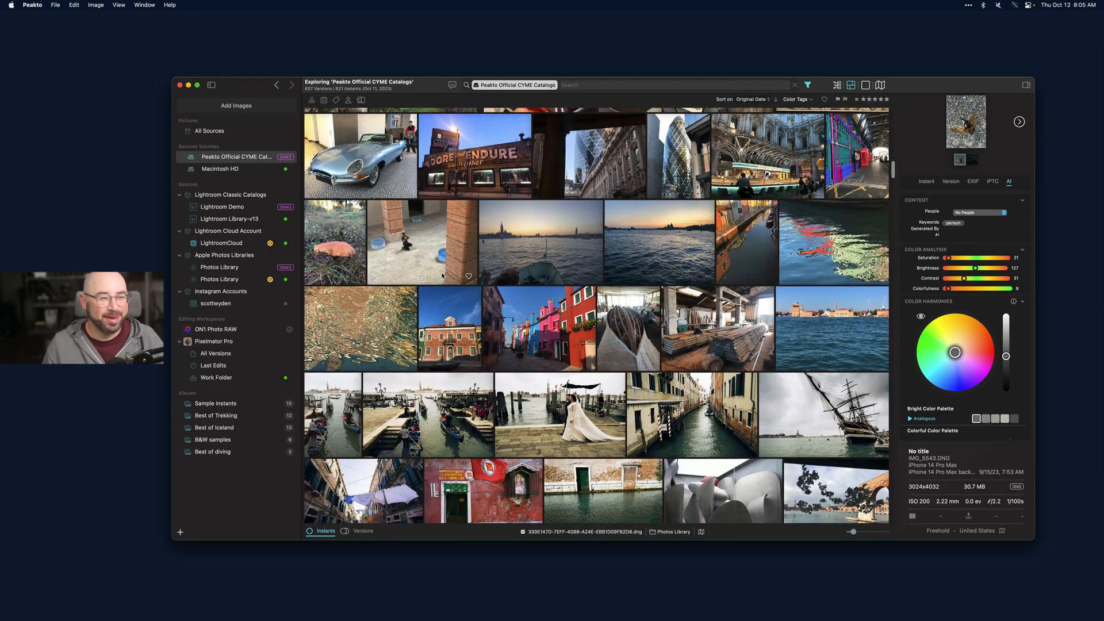
scroll("down", 3)
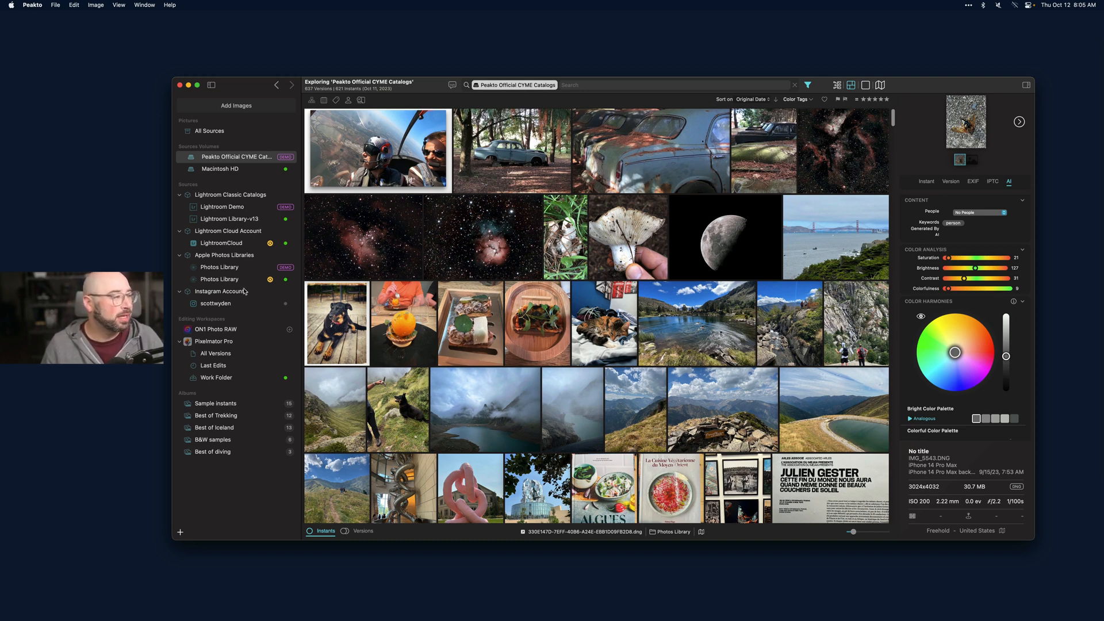
left_click(213, 304)
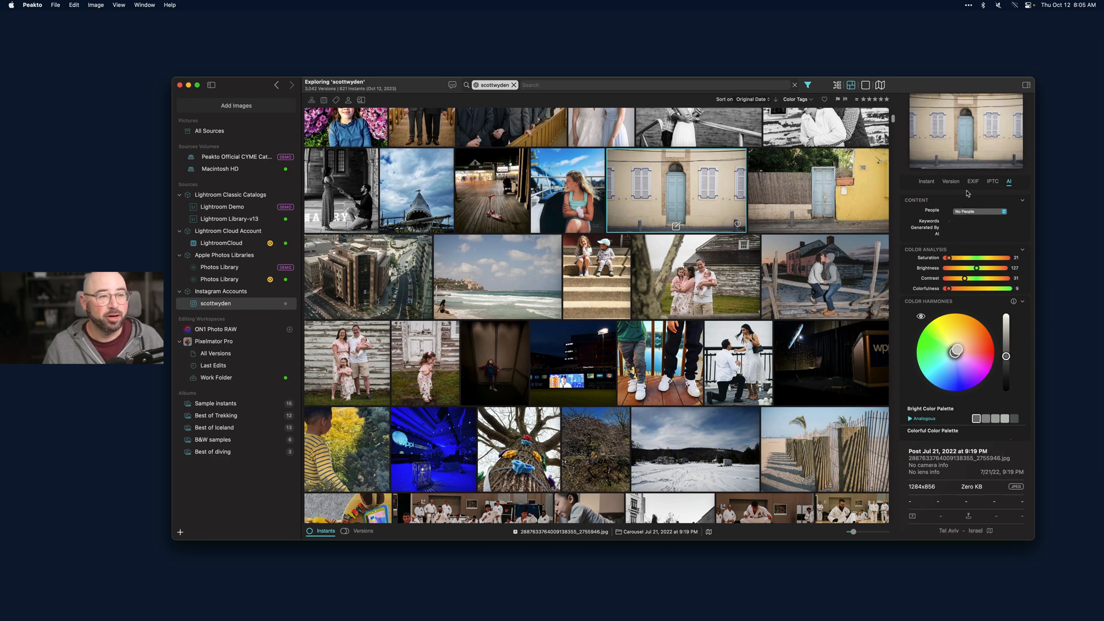
- Review an Instagram photo's Instant, Version, EXIF and AI details, then show All Sources together
left_click(925, 181)
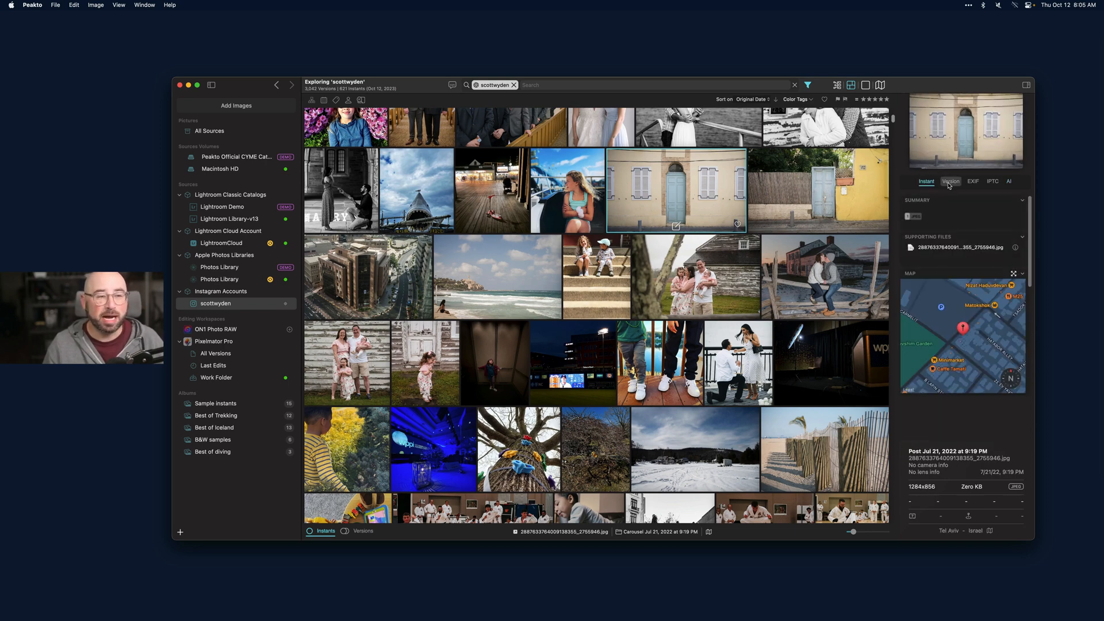
left_click(951, 180)
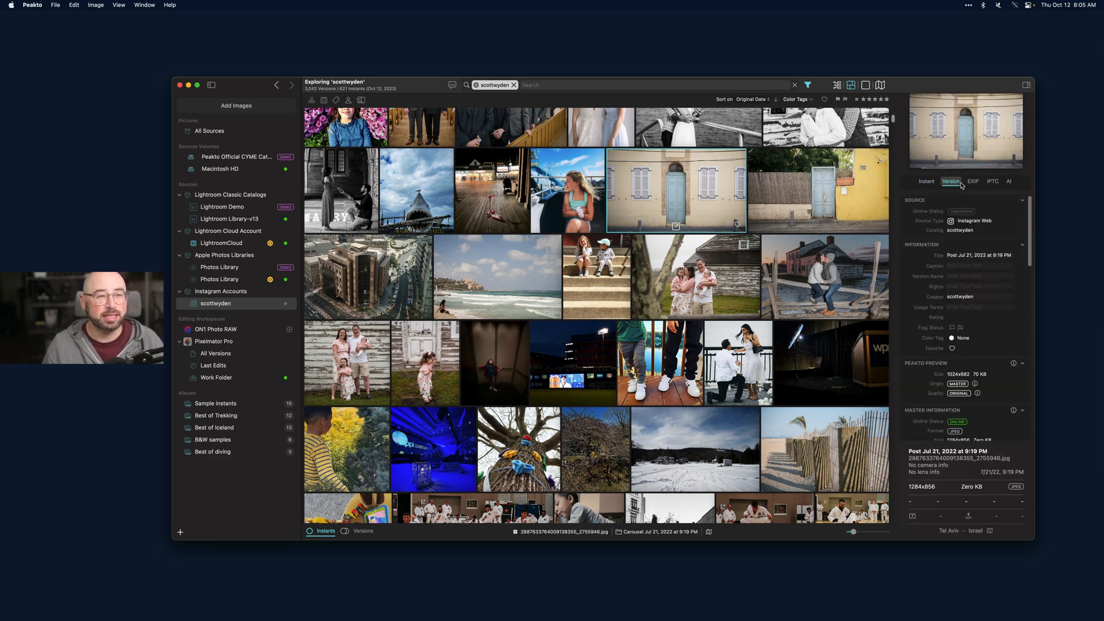
left_click(973, 181)
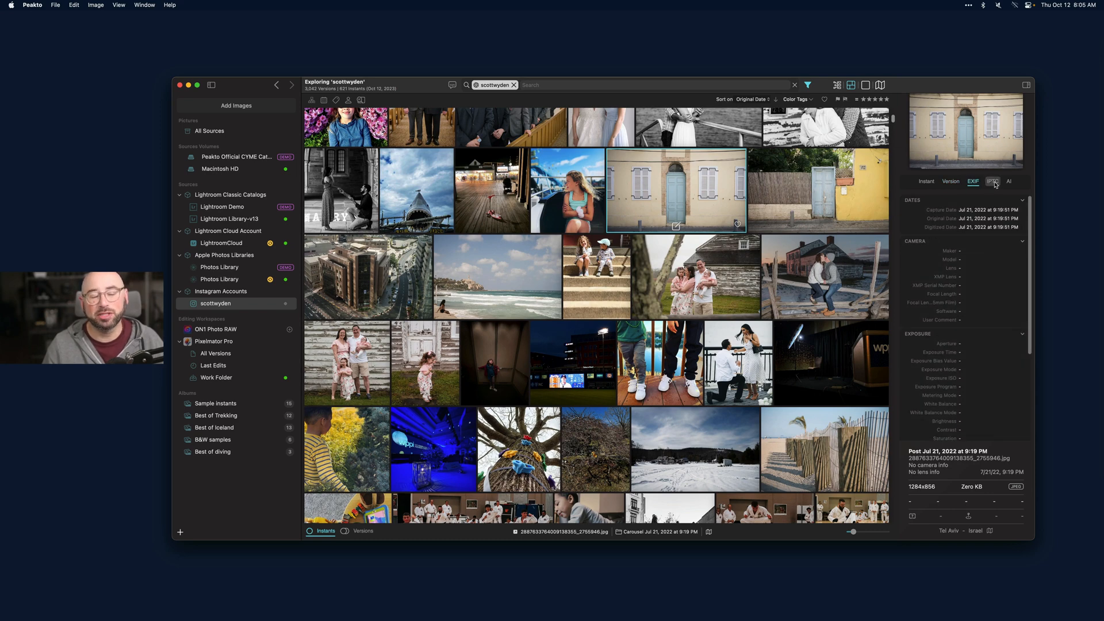
left_click(1009, 182)
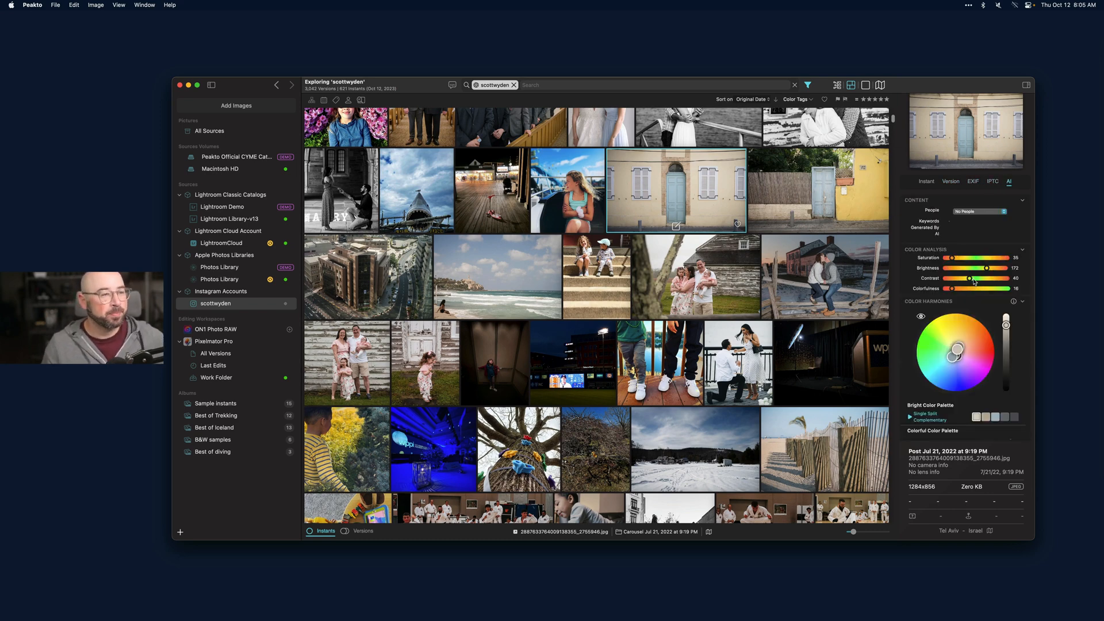
left_click(977, 210)
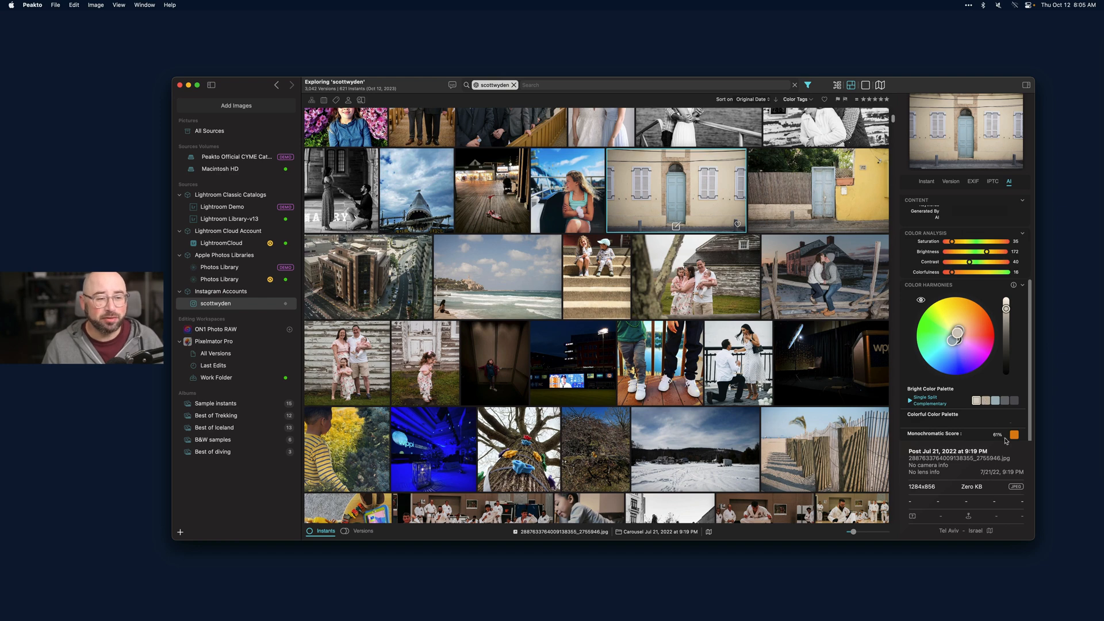
left_click(830, 363)
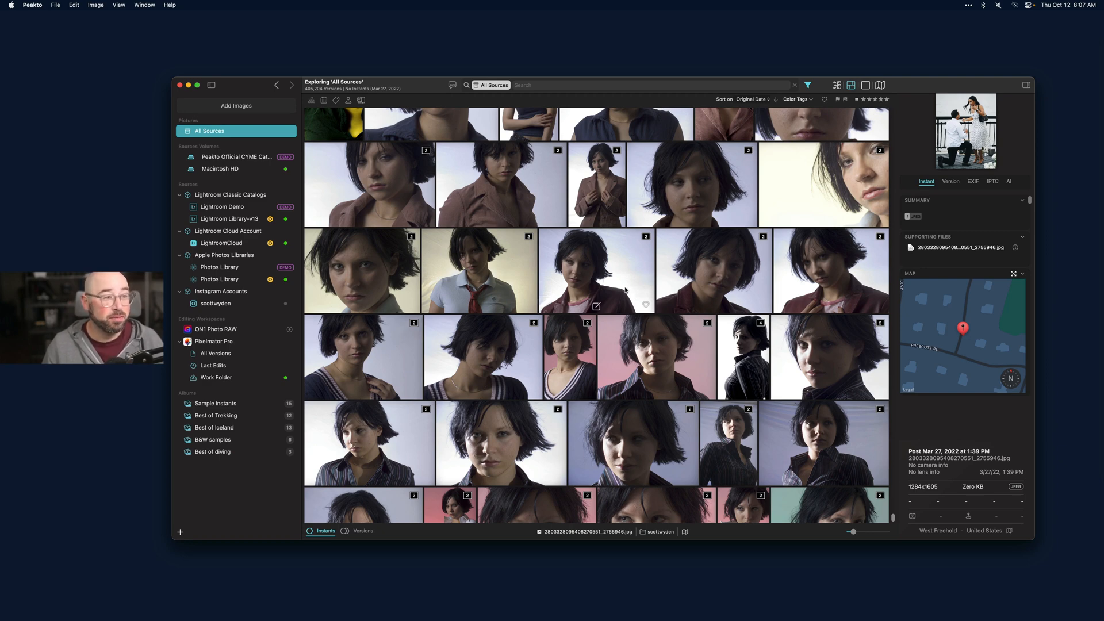
- Select a Lightroom portrait and view its IPTC info and AI aesthetic scores
left_click(713, 269)
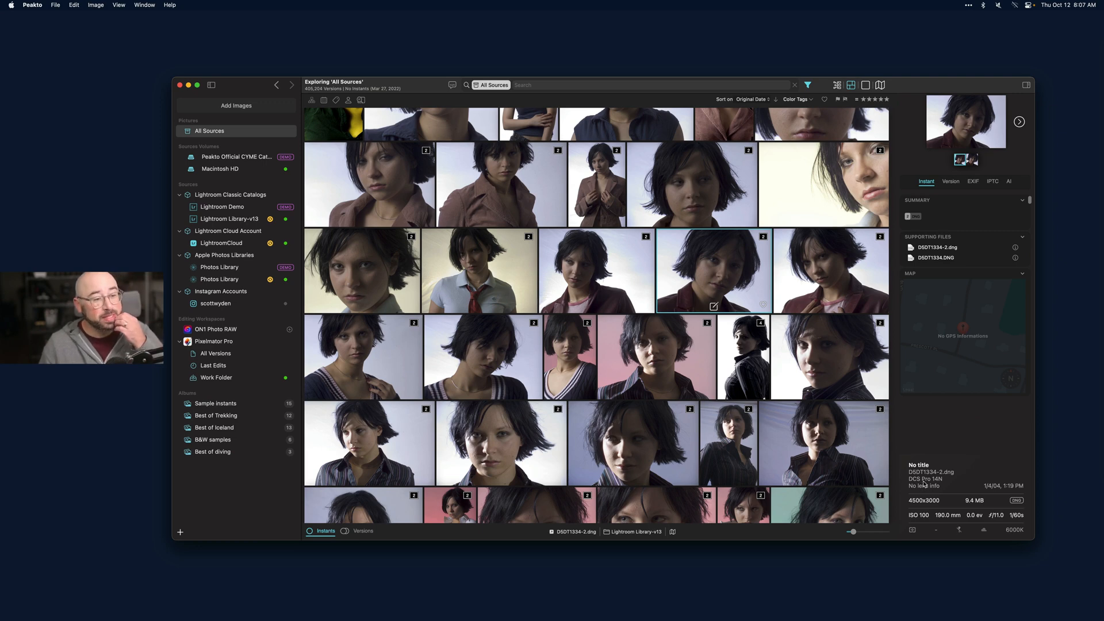
mouse_move(958, 415)
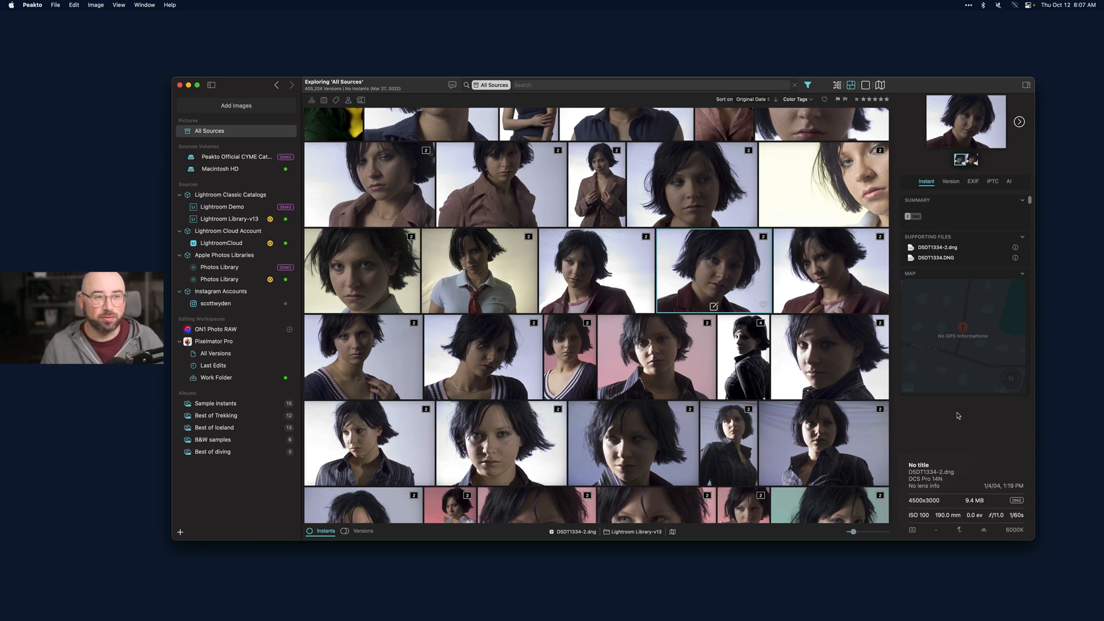
left_click(992, 180)
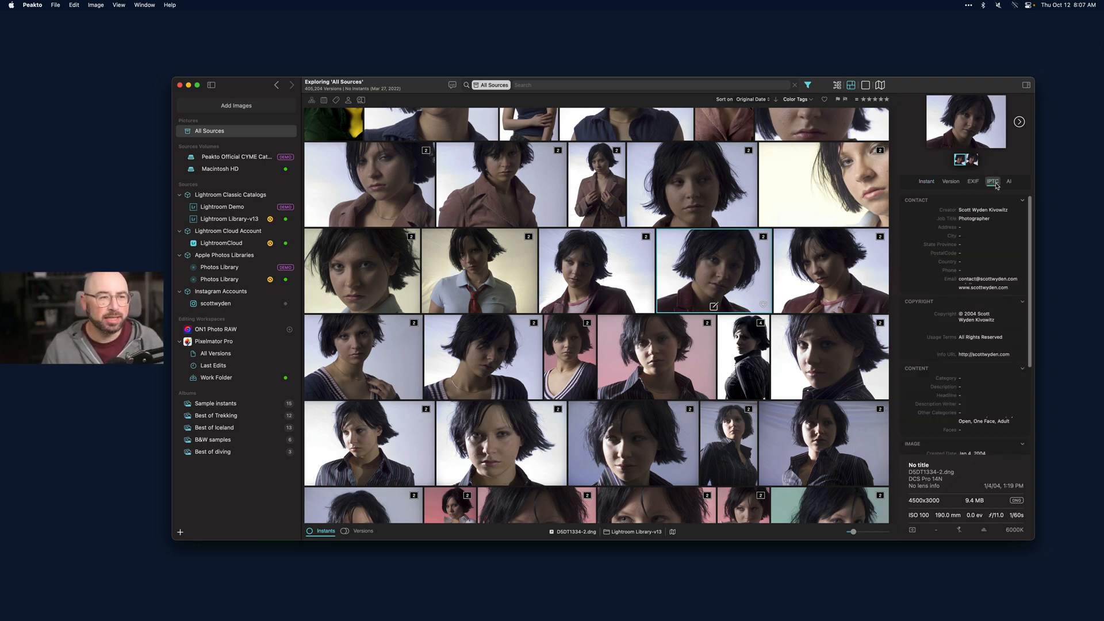
scroll("down", 3)
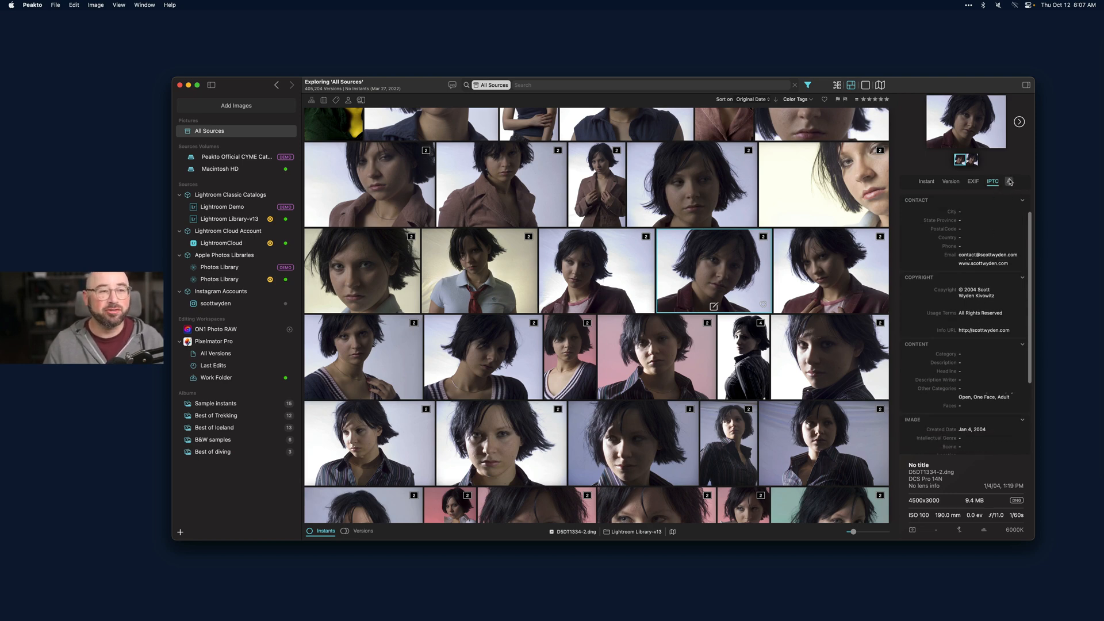
left_click(1008, 181)
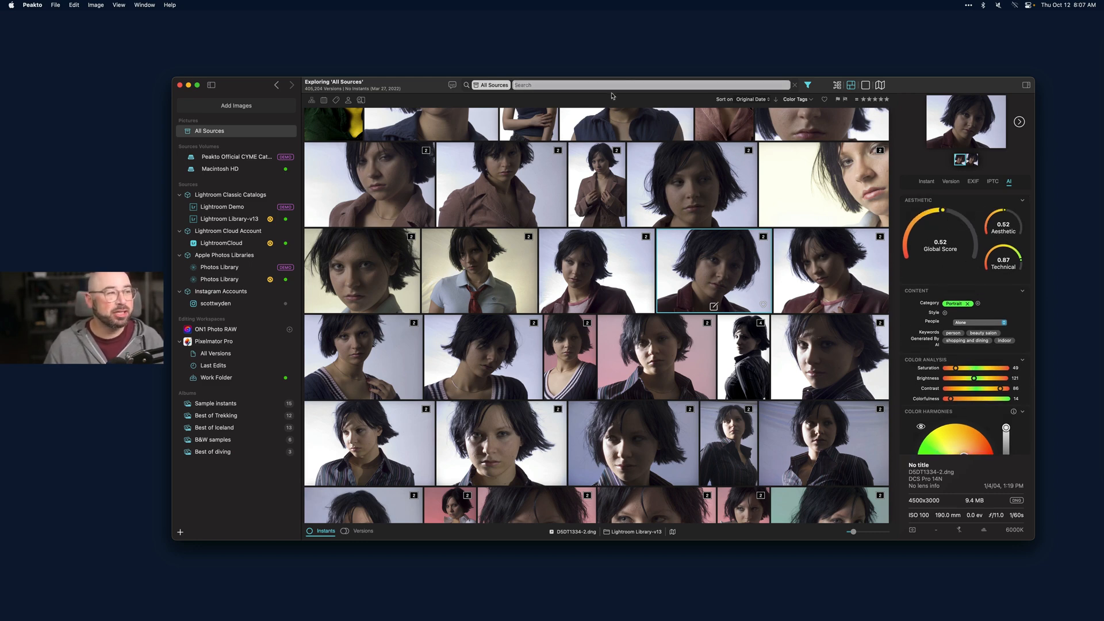
- Search for 'cat' with AI content search, loosen tolerance to Tolerant and edit the query
type("cat")
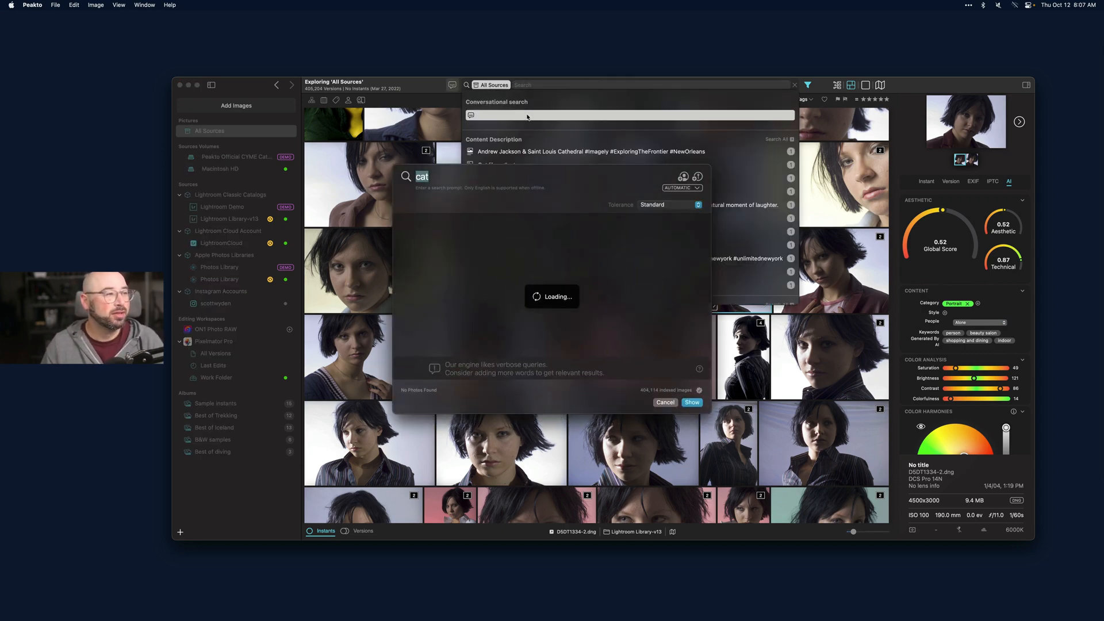
left_click(680, 187)
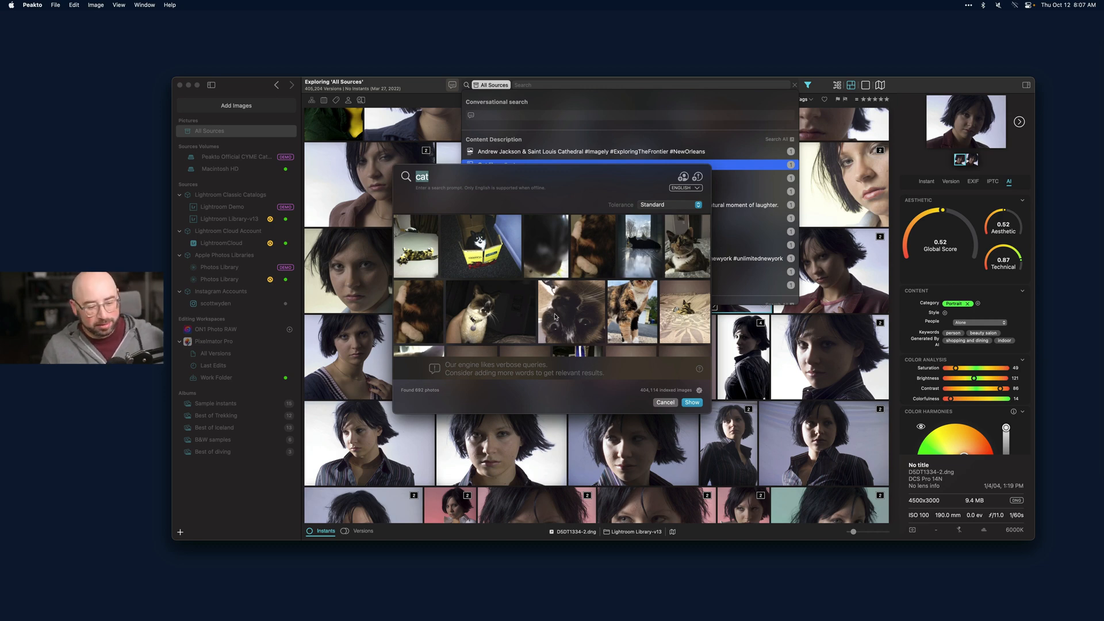
mouse_move(590, 396)
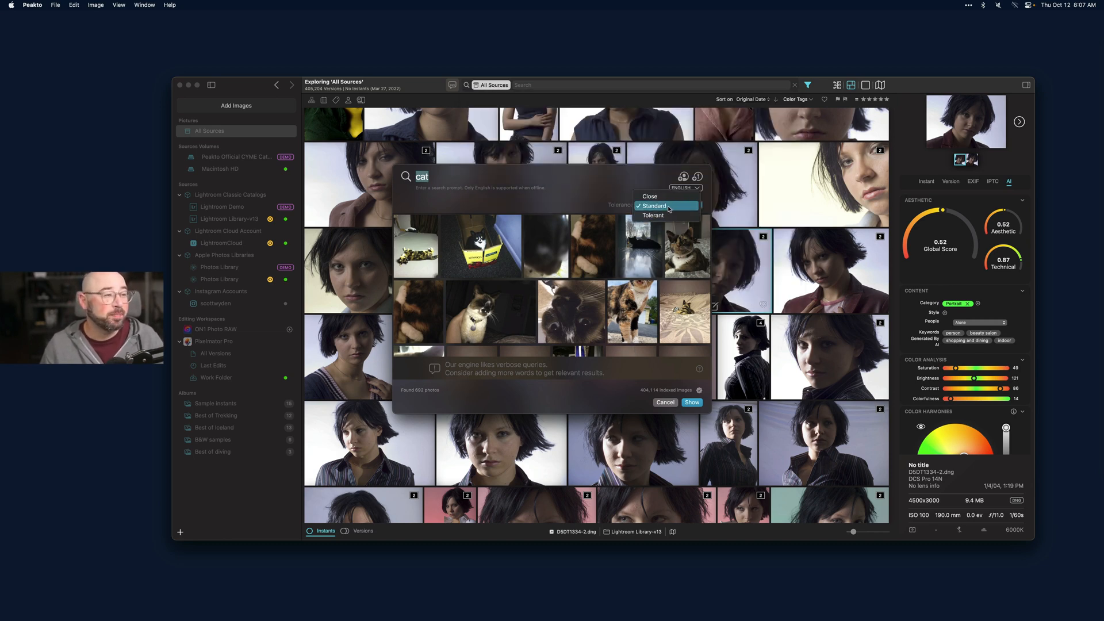
left_click(652, 215)
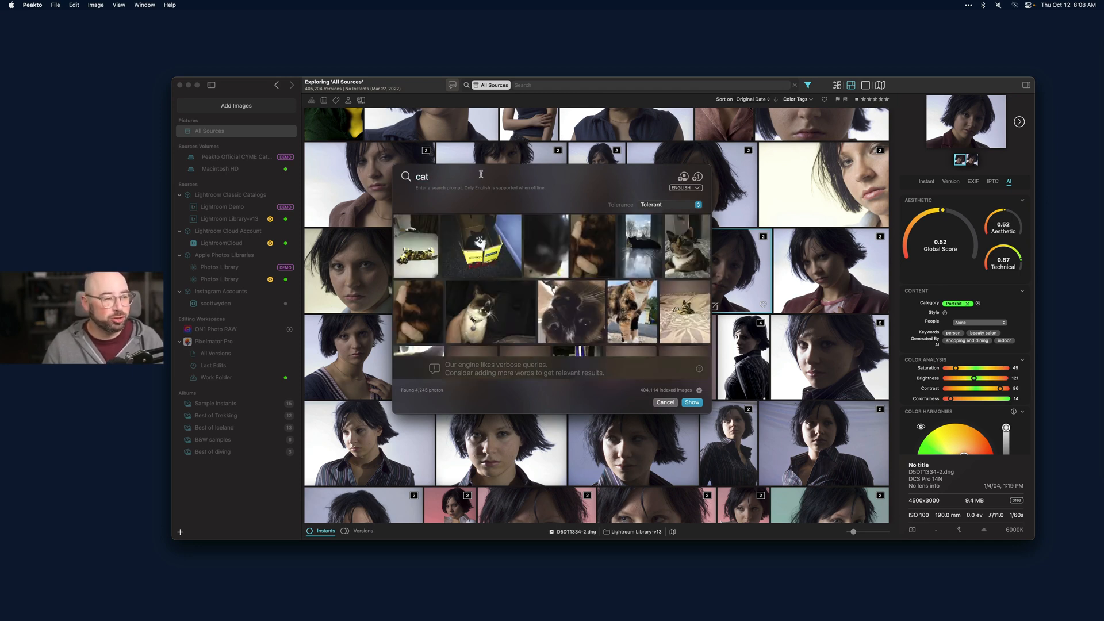
left_click(691, 402)
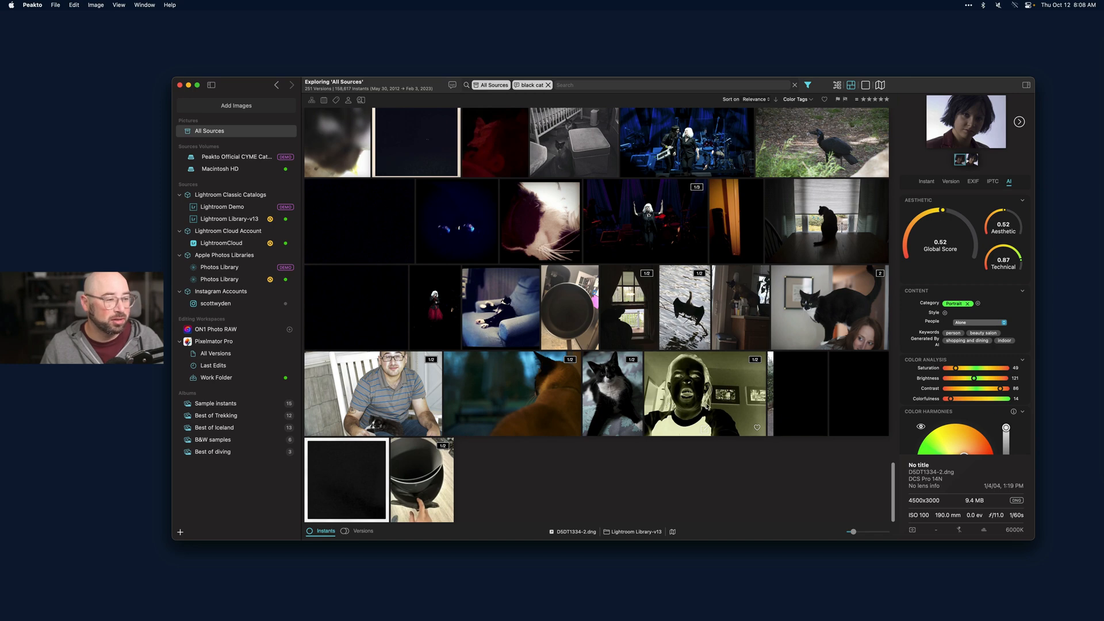
mouse_move(710, 416)
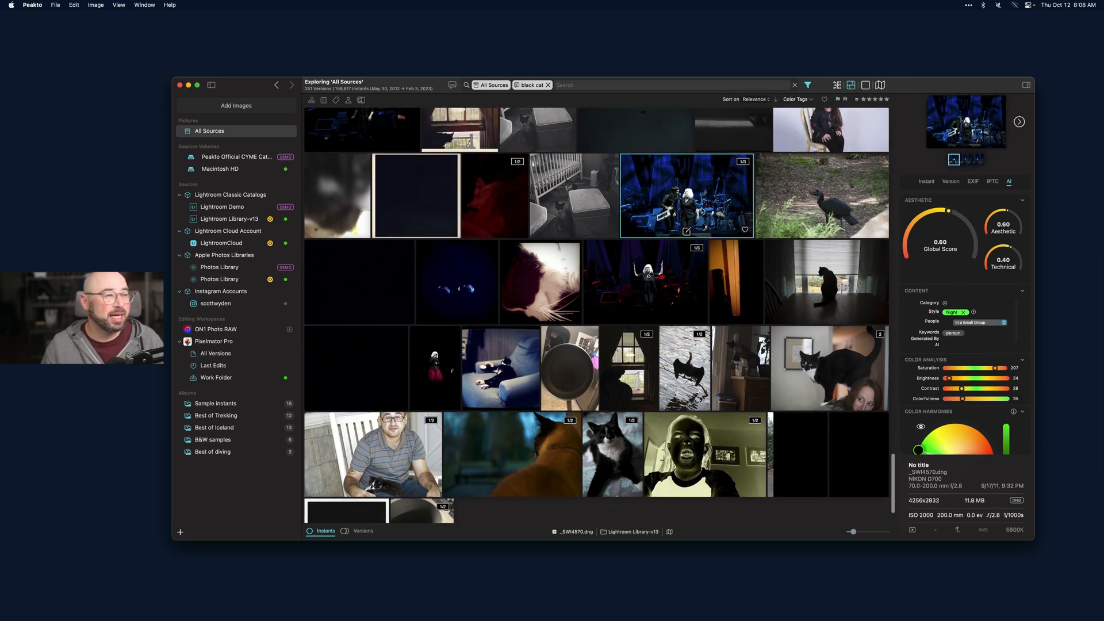
mouse_move(616, 254)
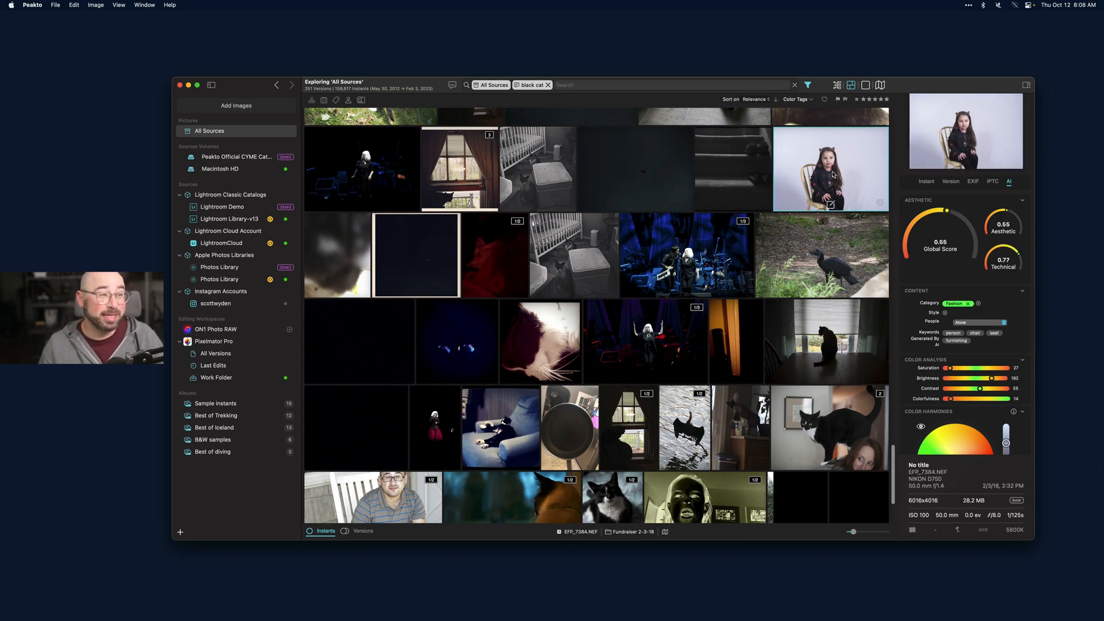
- Inspect a black bird result, then narrow the black cat search to the scottwyden Instagram account
left_click(821, 255)
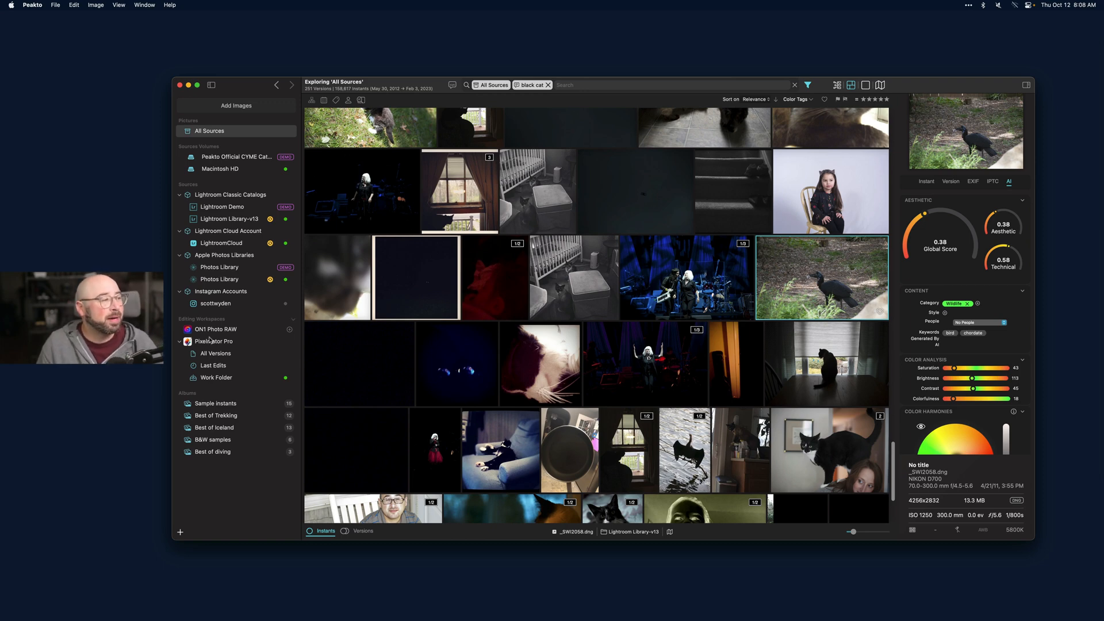
left_click(215, 304)
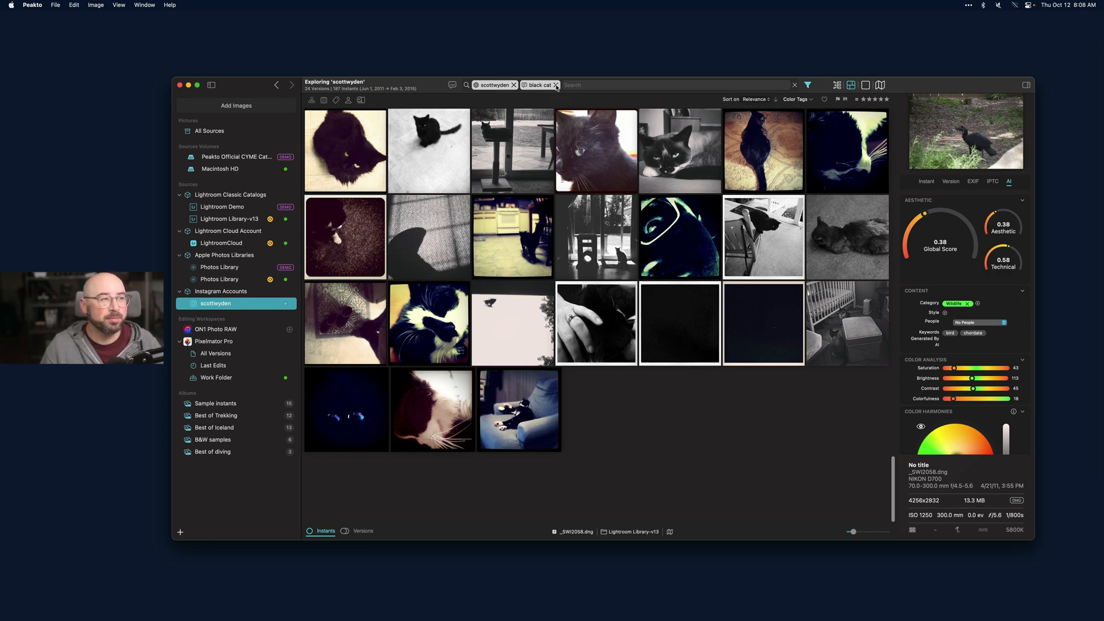
- Remove the black cat search token and bring up the Pictures folder in Finder
left_click(556, 85)
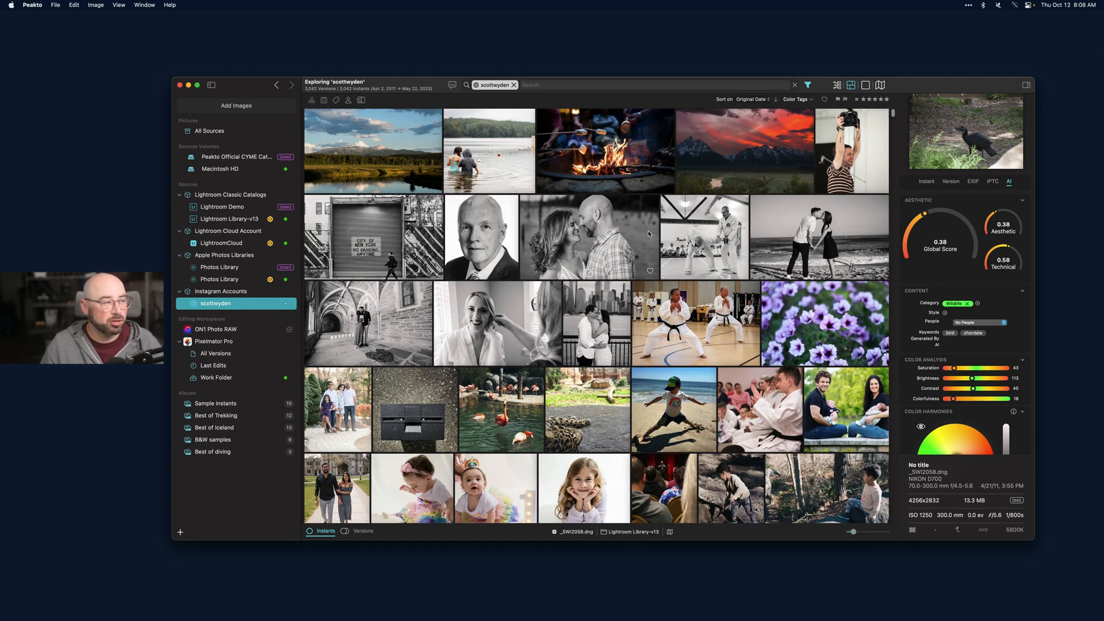
mouse_move(767, 232)
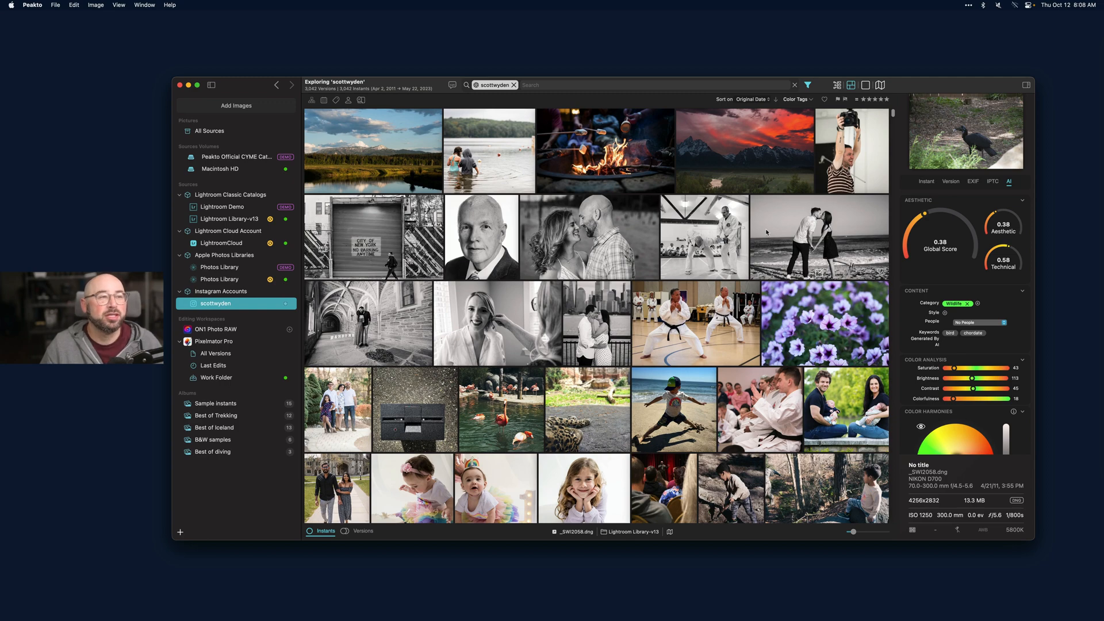
left_click(925, 181)
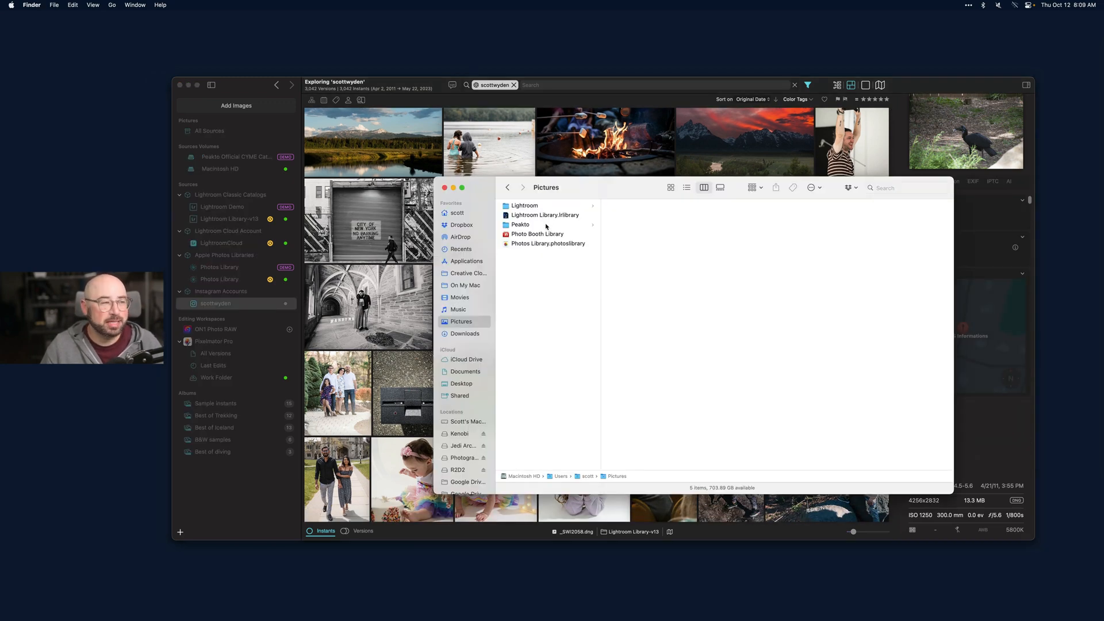
- Open the Peakto library folder and position its Info window showing 1.34 GB
left_click(519, 224)
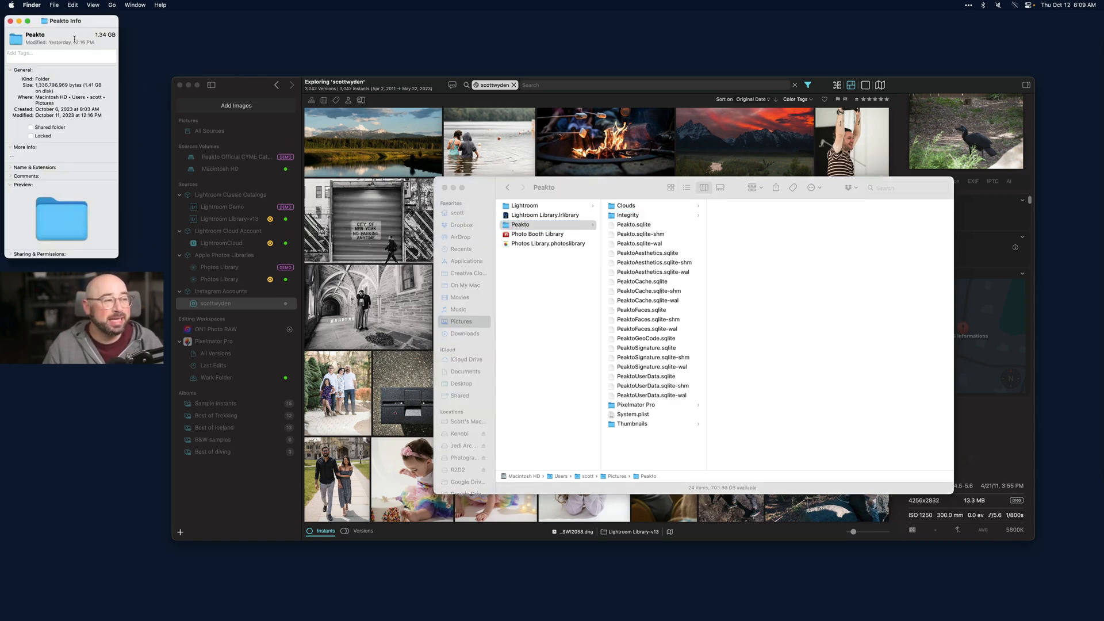
left_click_drag(65, 21, 676, 223)
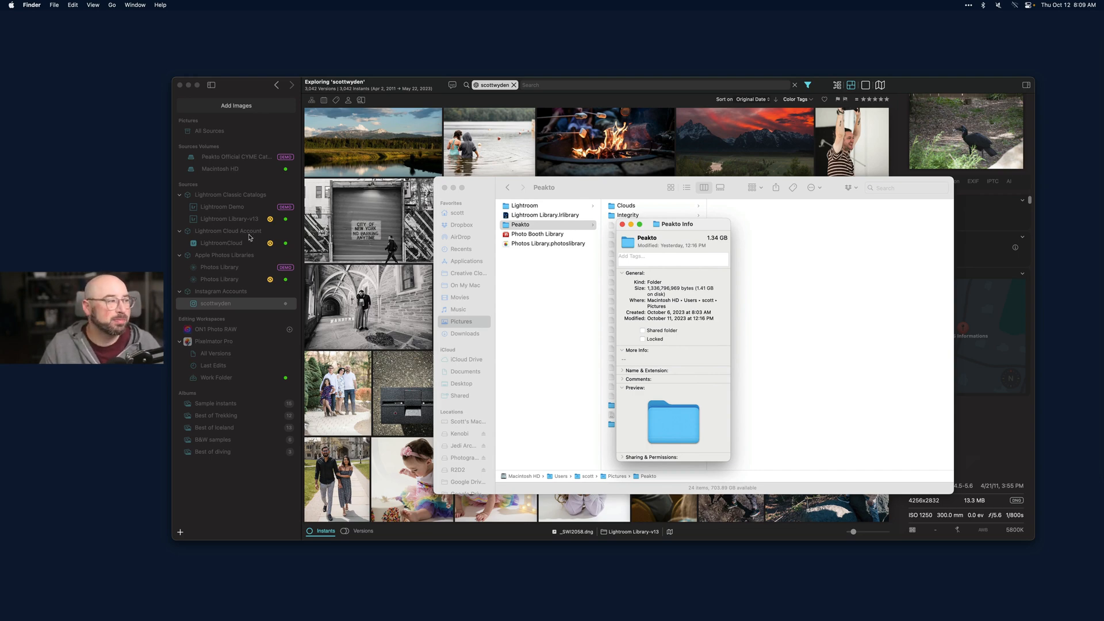
mouse_move(274, 295)
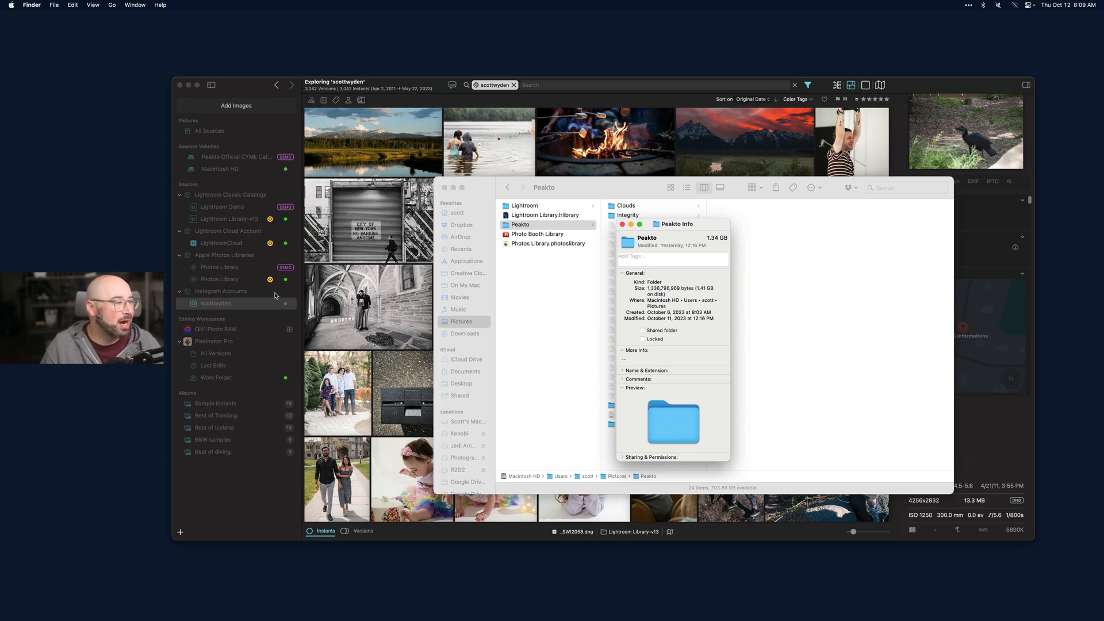
mouse_move(244, 279)
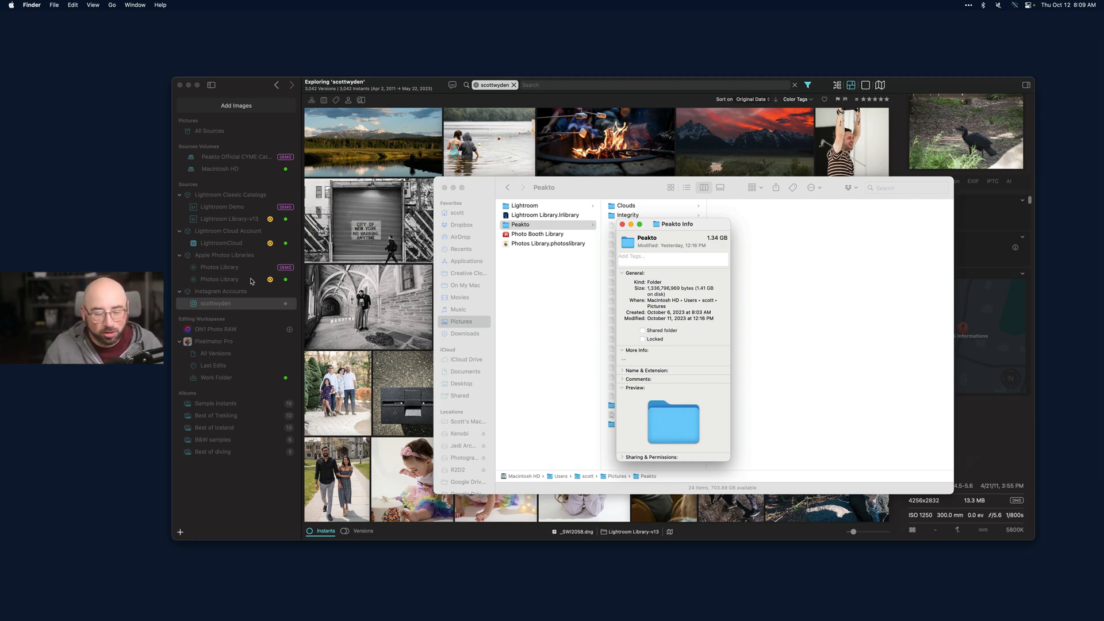
mouse_move(626, 230)
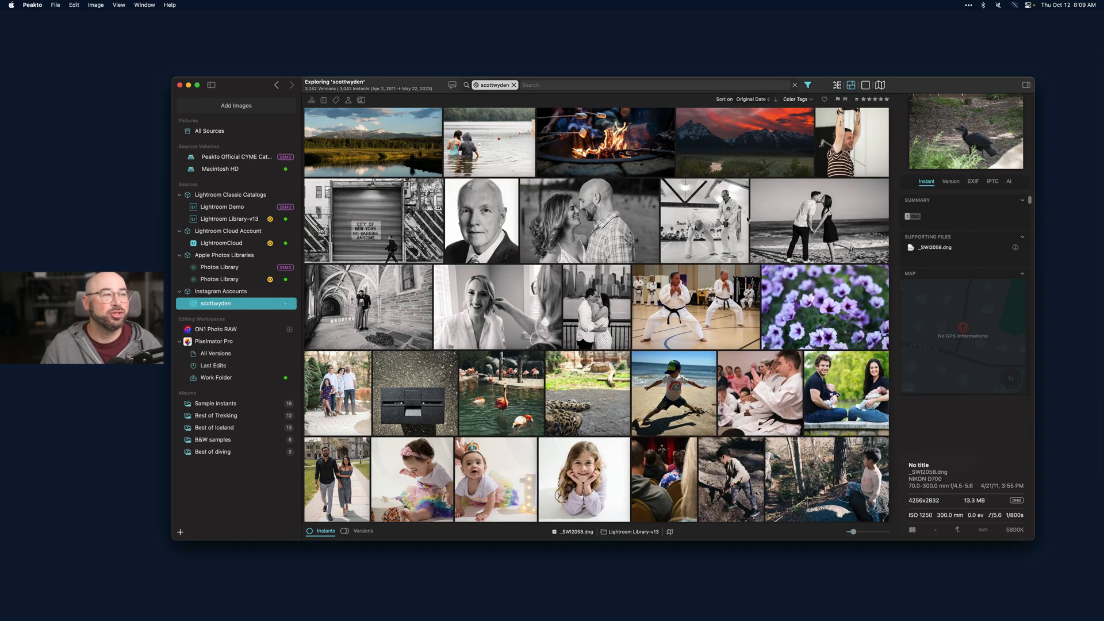
left_click(694, 306)
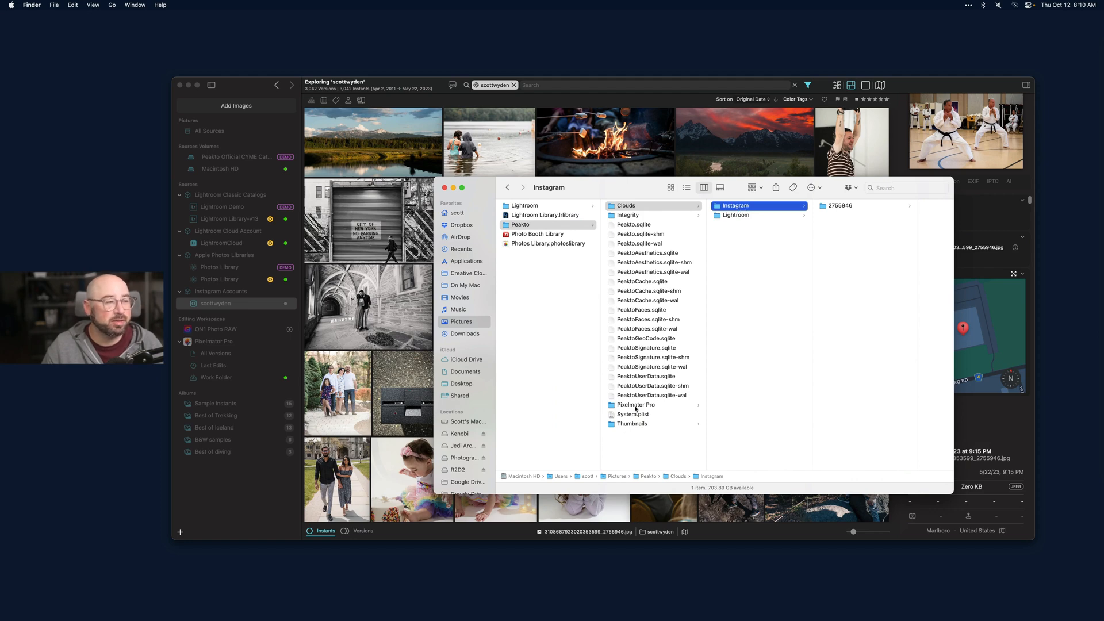
- Browse Peakto's Thumbnails folder and a nested subfolder of .heic files
left_click(723, 243)
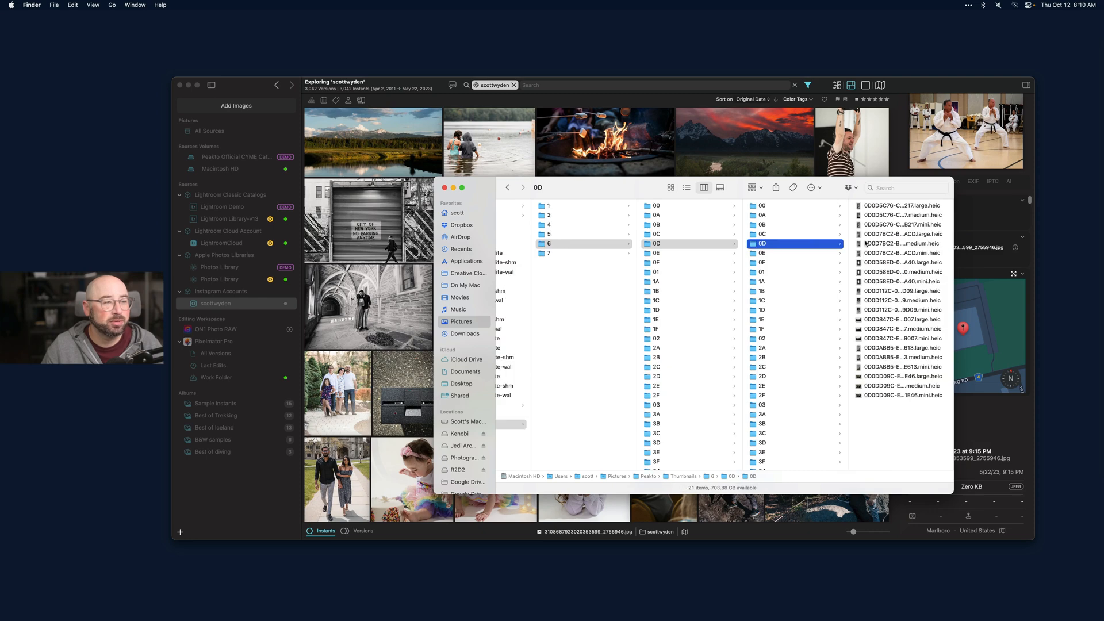
left_click(795, 243)
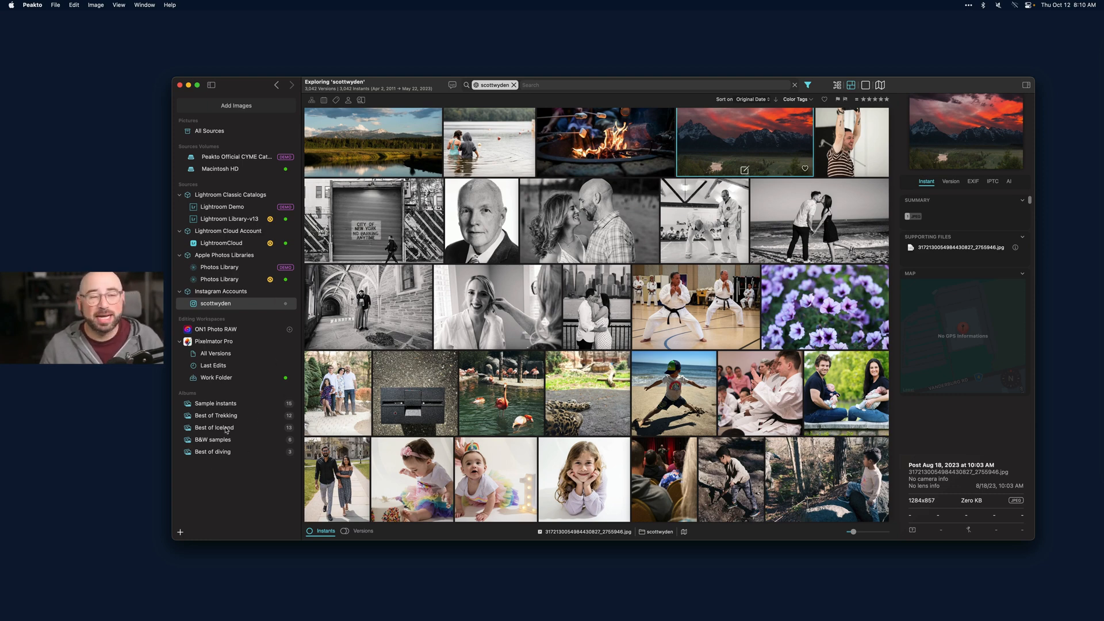
mouse_move(204, 457)
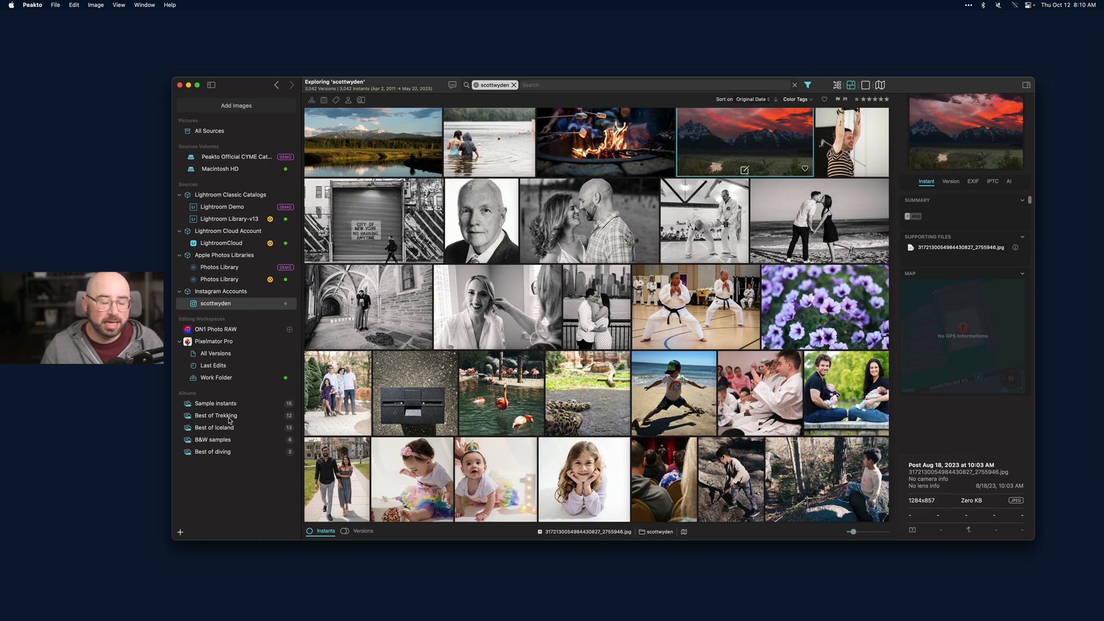
mouse_move(537, 384)
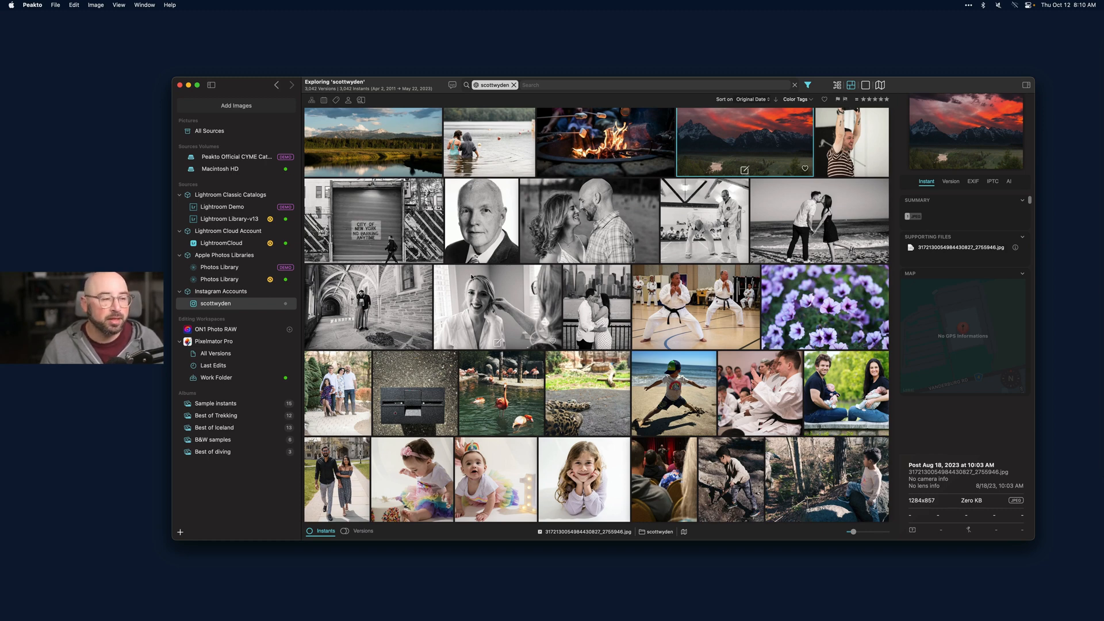
mouse_move(265, 116)
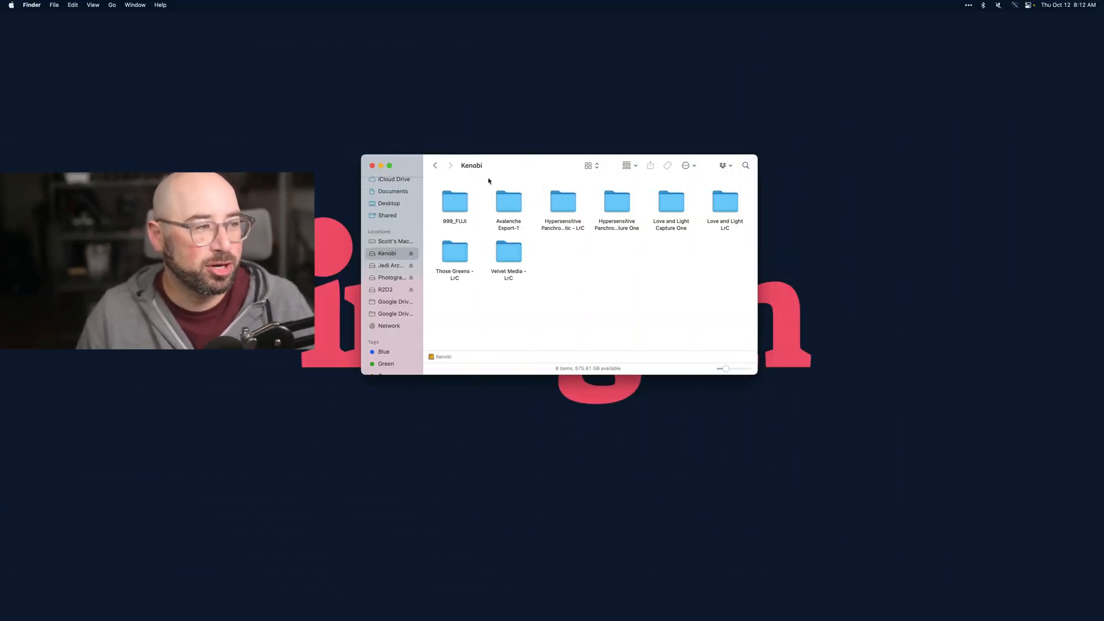
mouse_move(663, 244)
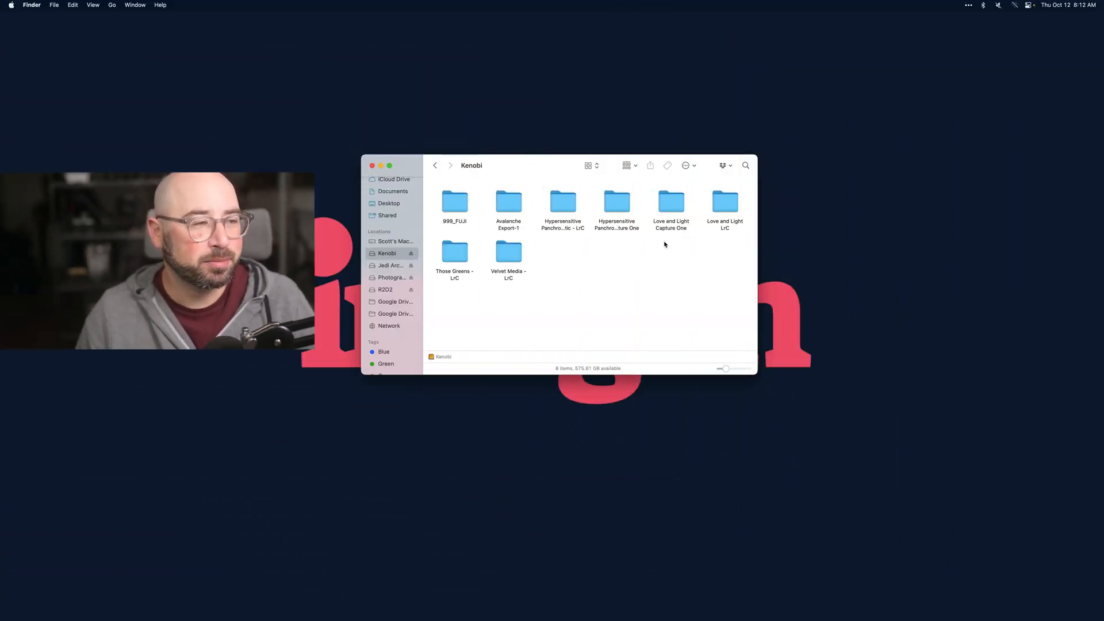
- Open the Hypersensitive Panchromatic - L/C folder on the Kenobi drive
left_click(724, 202)
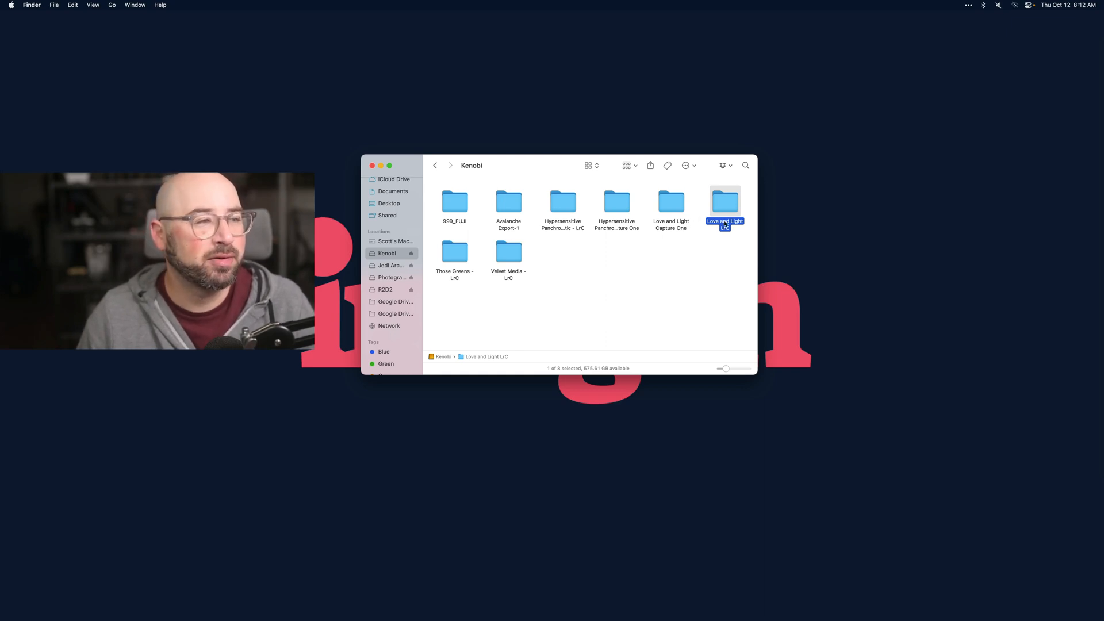
left_click(507, 252)
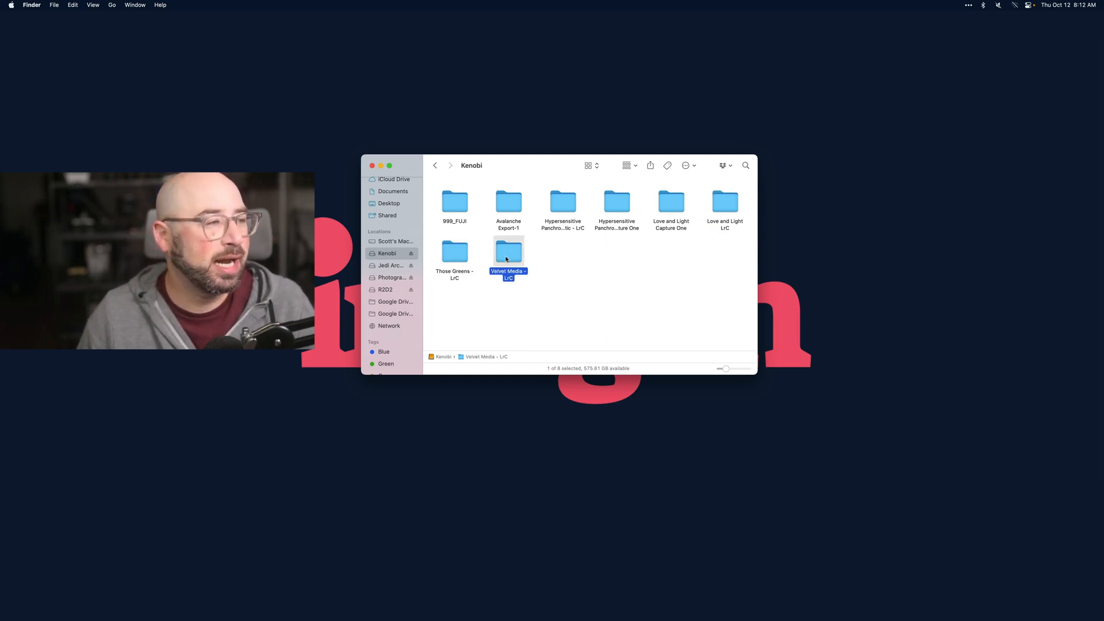
left_click(562, 202)
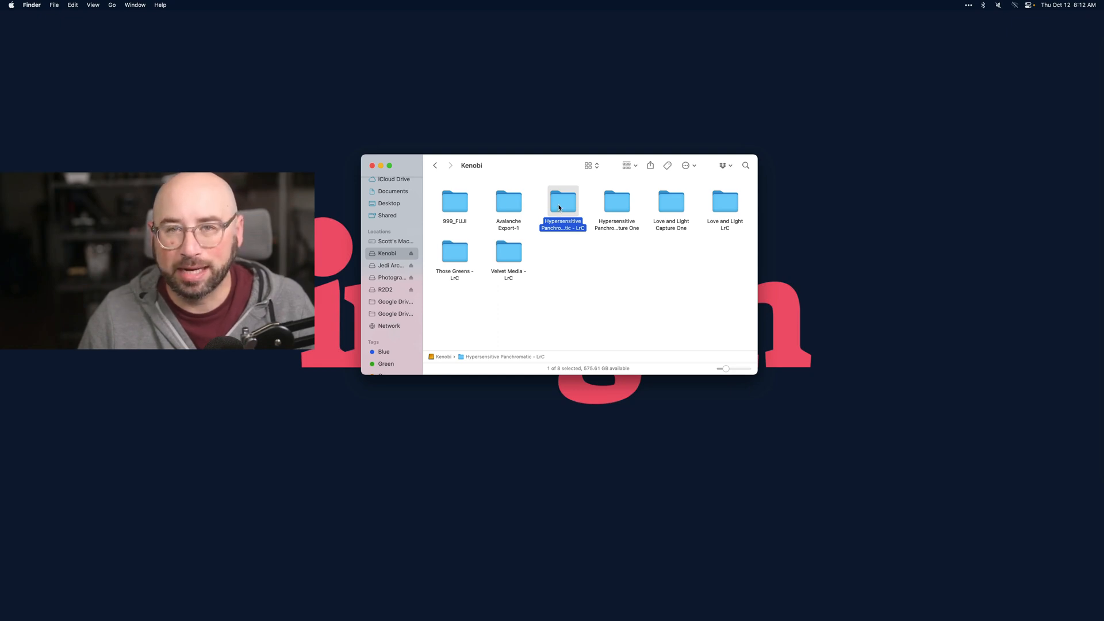
double_click(562, 200)
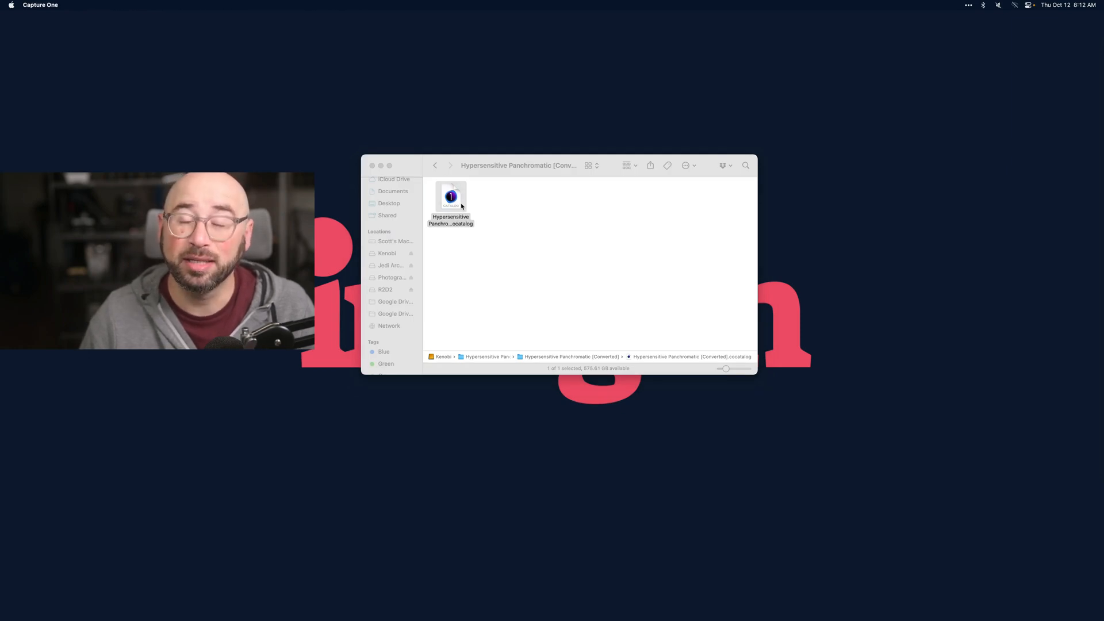
- Open the converted catalog in Capture One, select image DSC_4344, then return to Finder
double_click(449, 195)
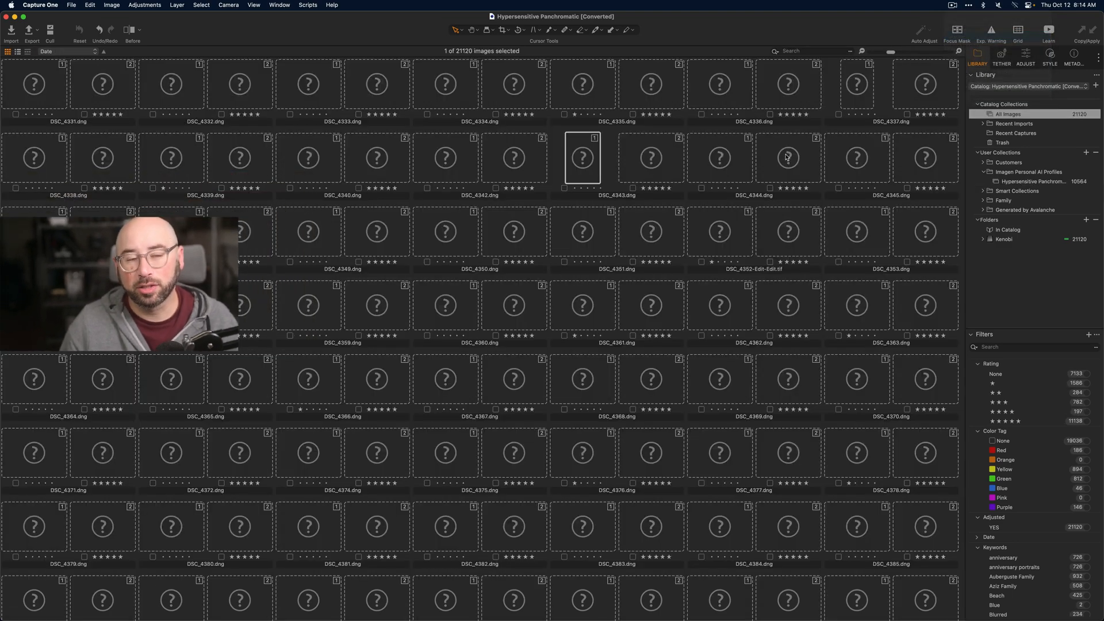
mouse_move(799, 163)
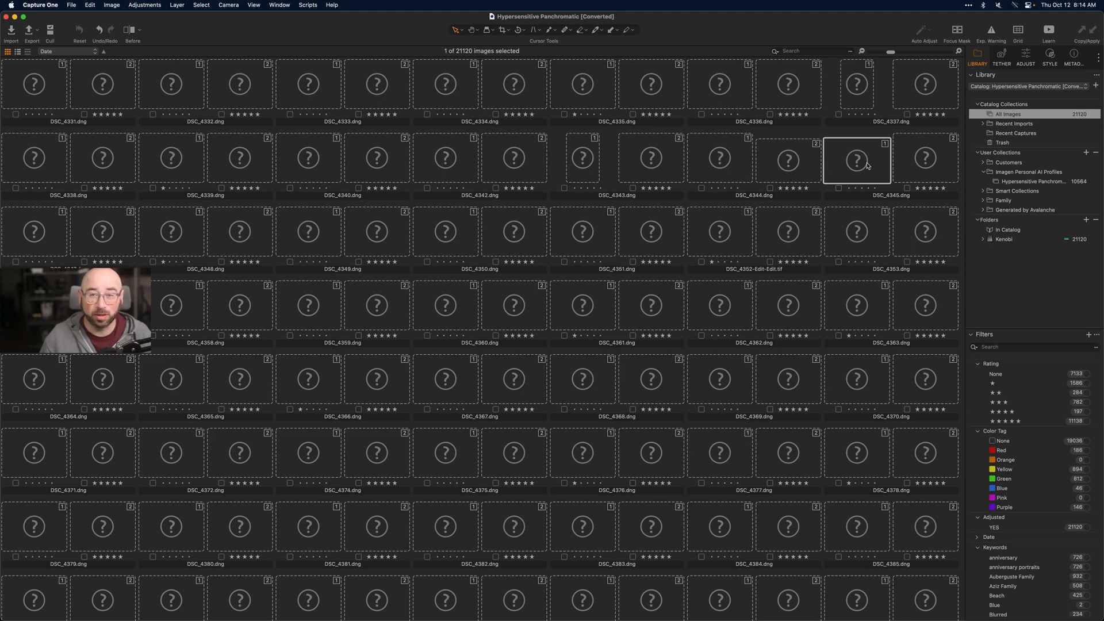
mouse_move(885, 172)
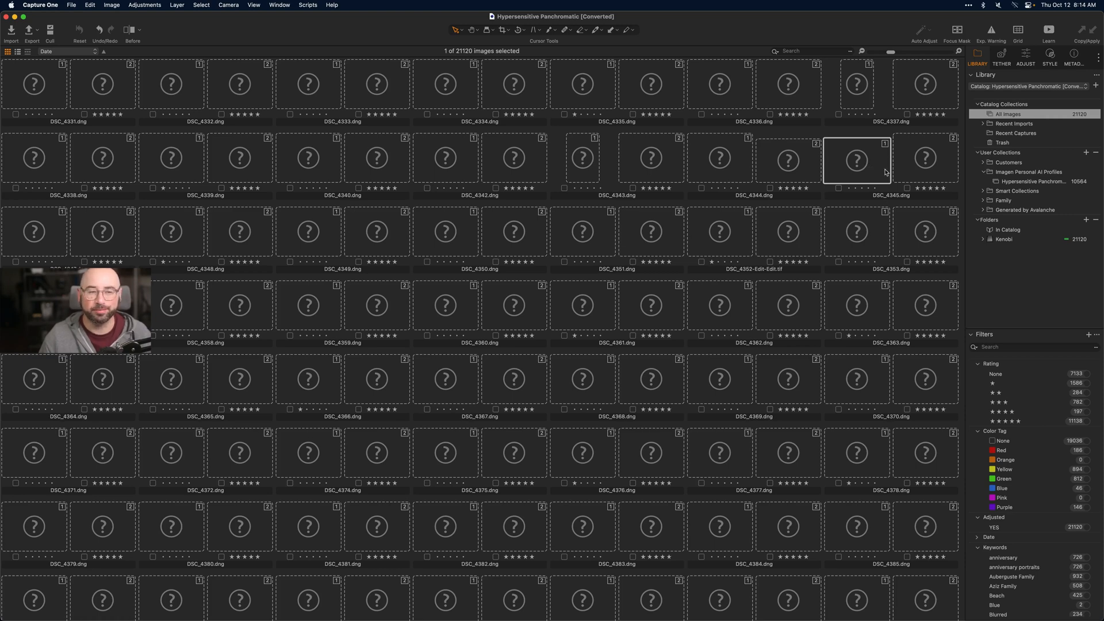
mouse_move(925, 167)
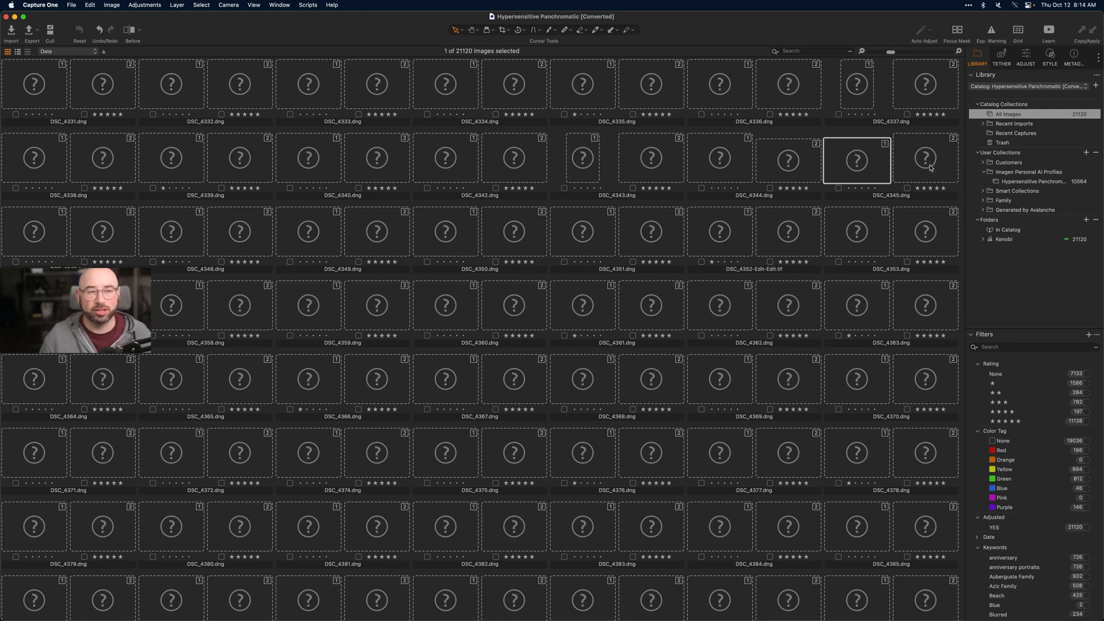
left_click(787, 160)
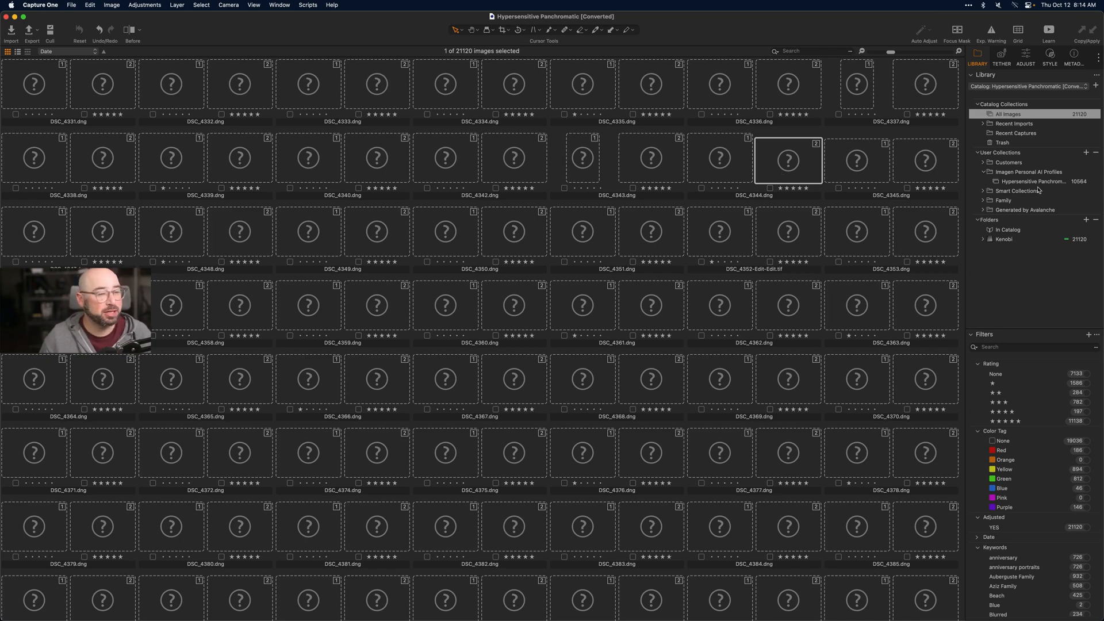
left_click(1031, 181)
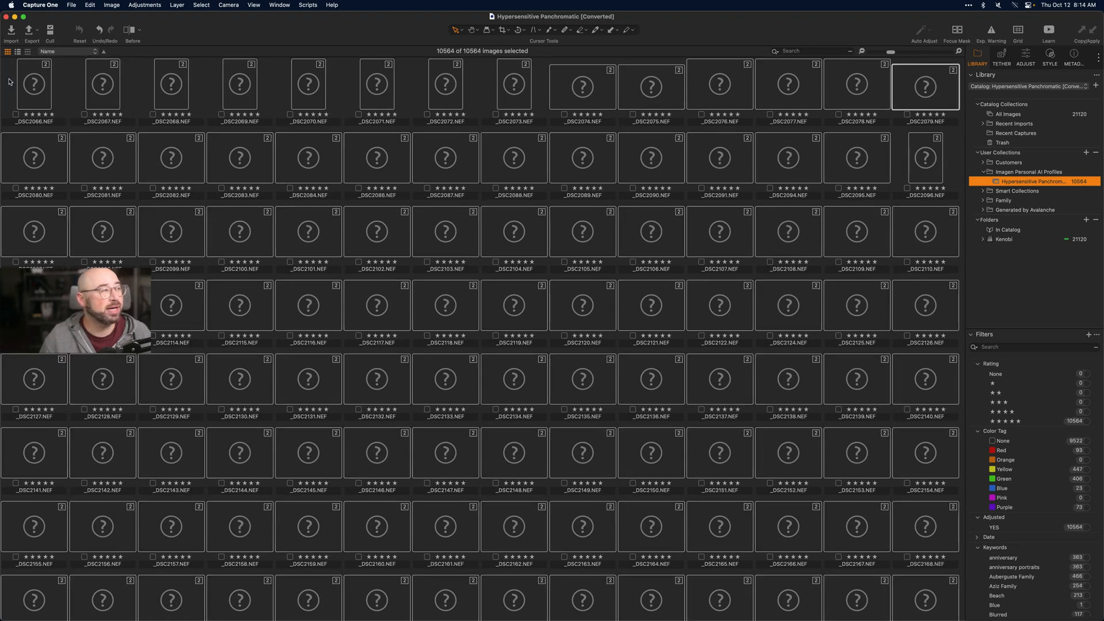
left_click(8, 201)
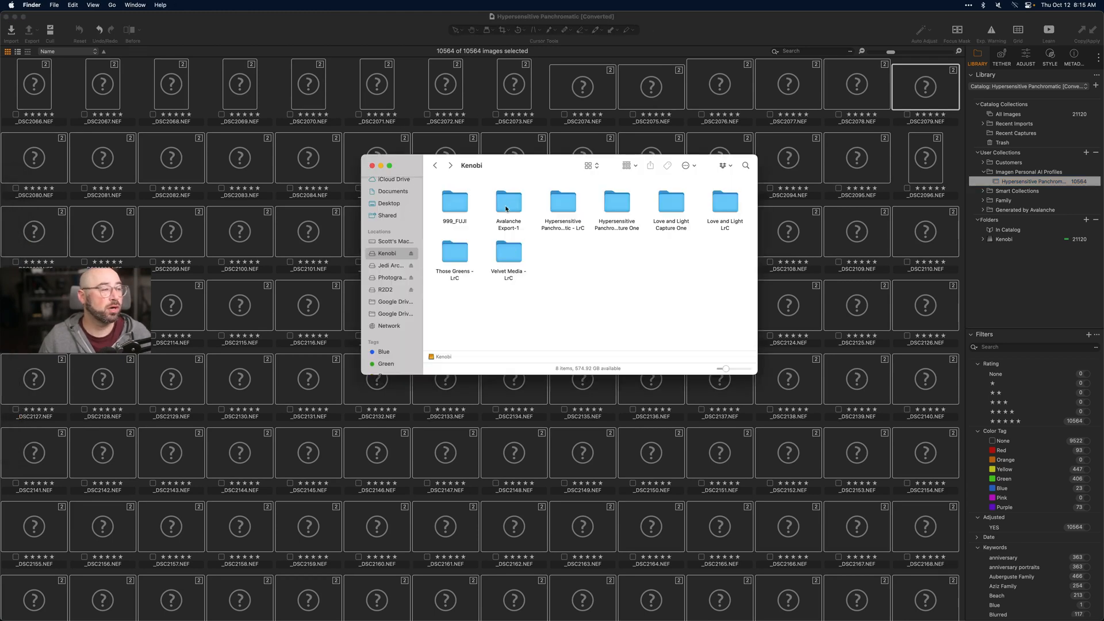
- Open the Velvet Media [Converted] catalog from the Avalanche Export-1 folder in Capture One
double_click(507, 203)
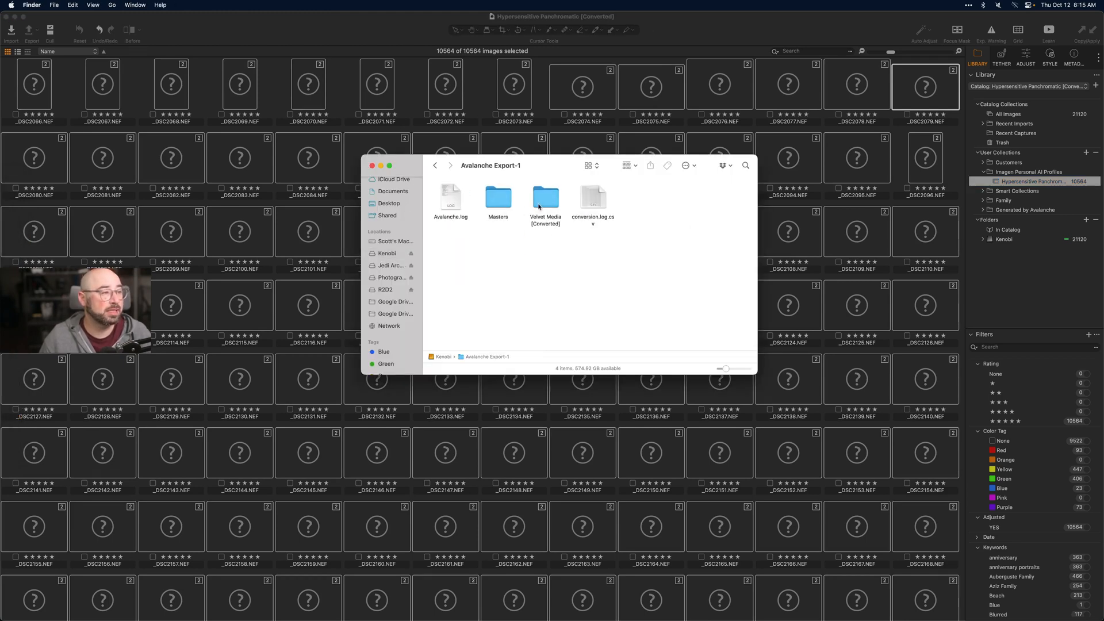
double_click(545, 197)
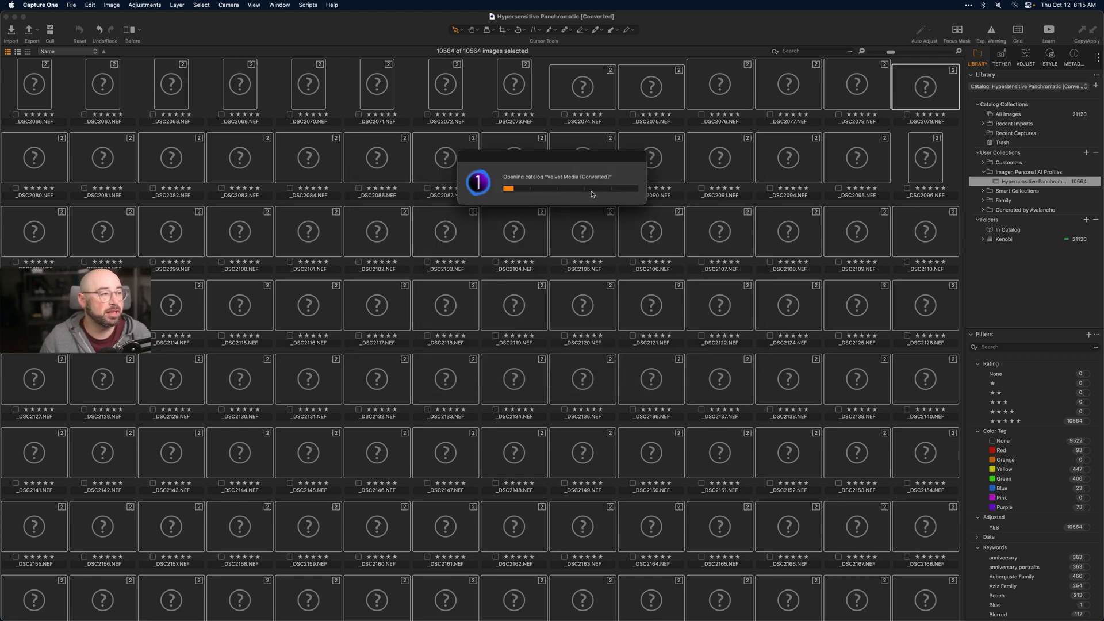
mouse_move(904, 142)
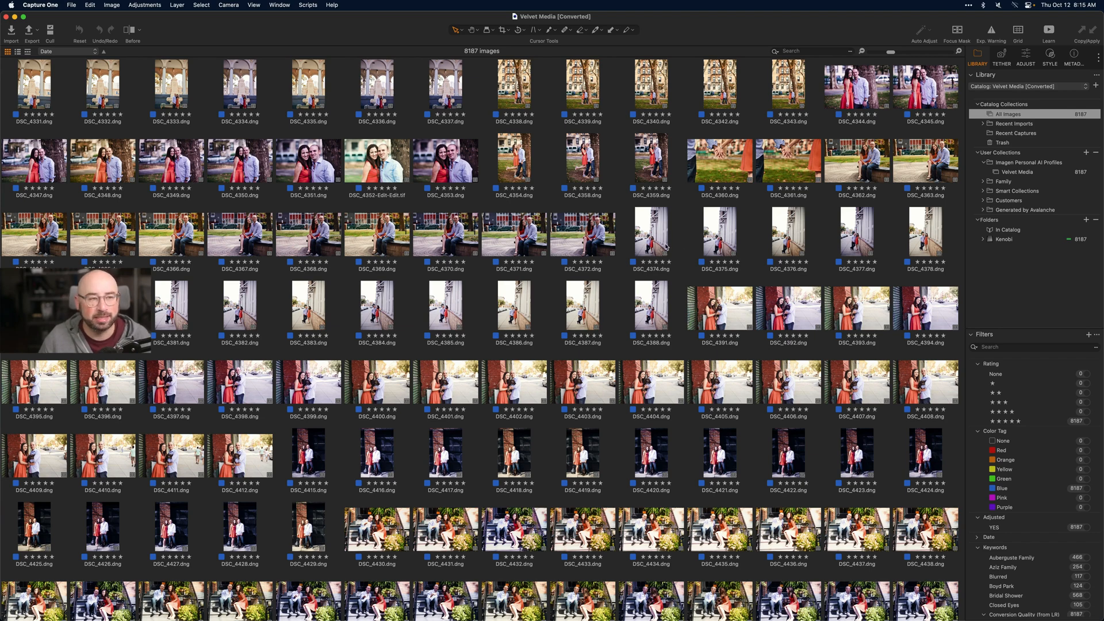
mouse_move(778, 218)
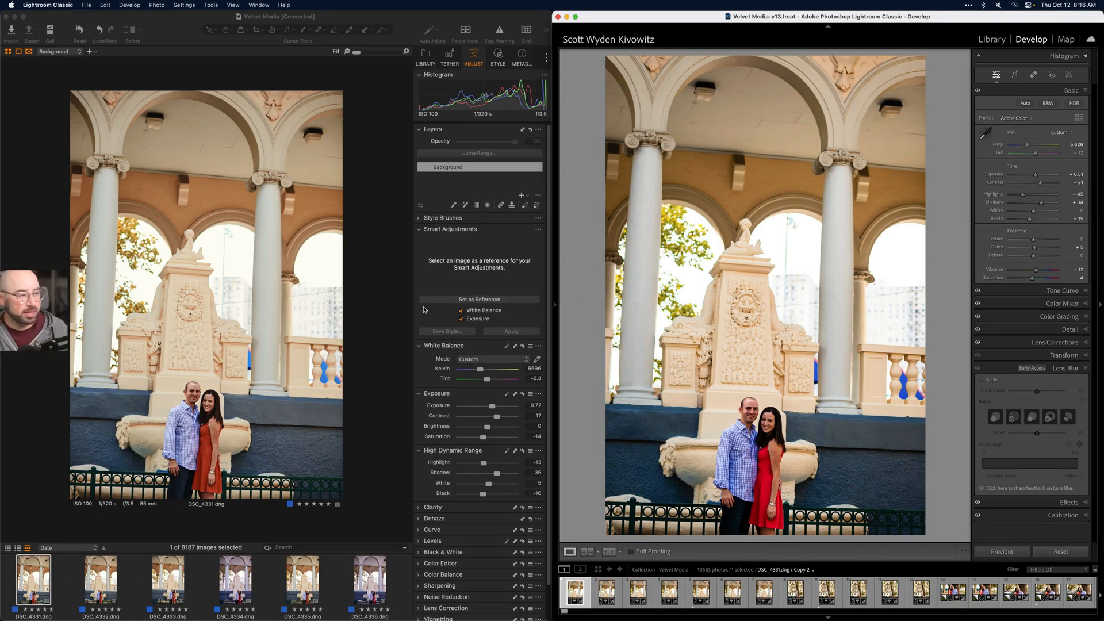
mouse_move(323, 246)
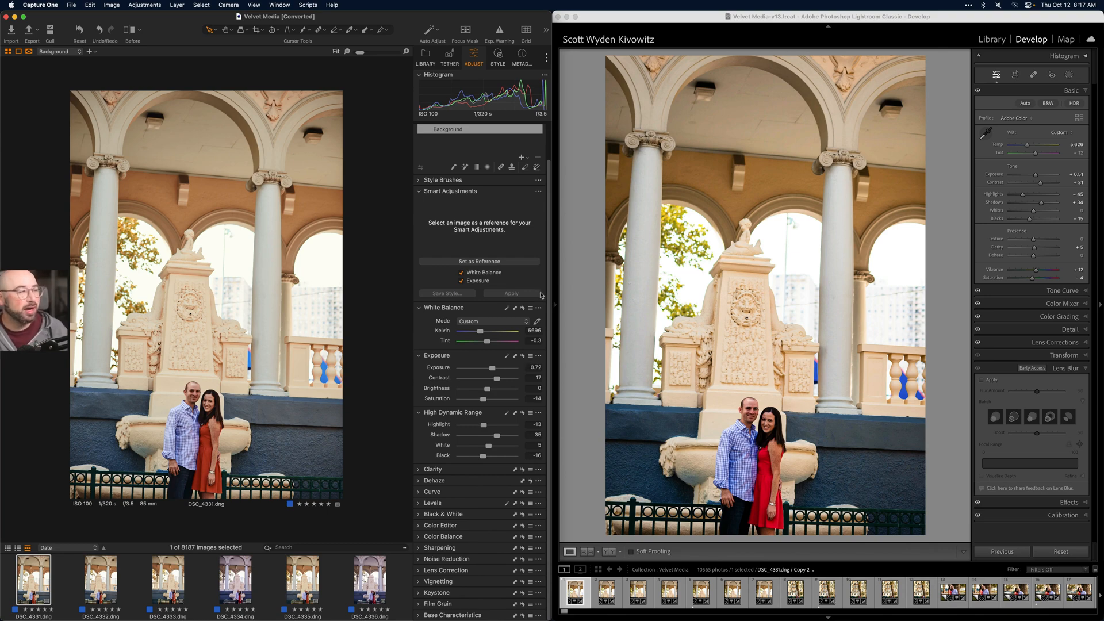
mouse_move(432, 413)
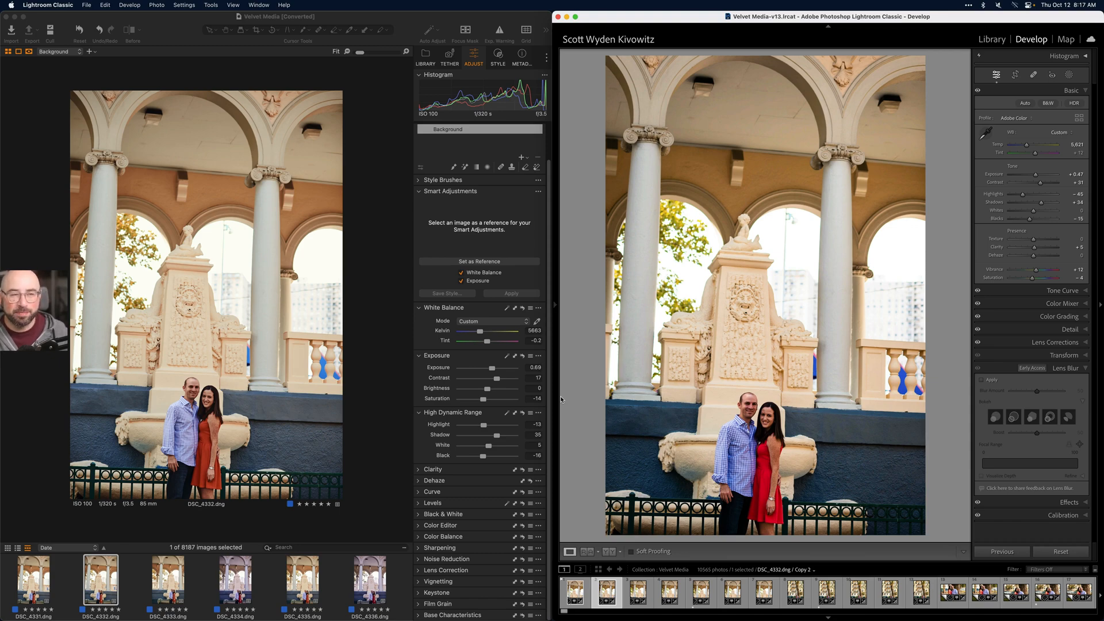
mouse_move(564, 399)
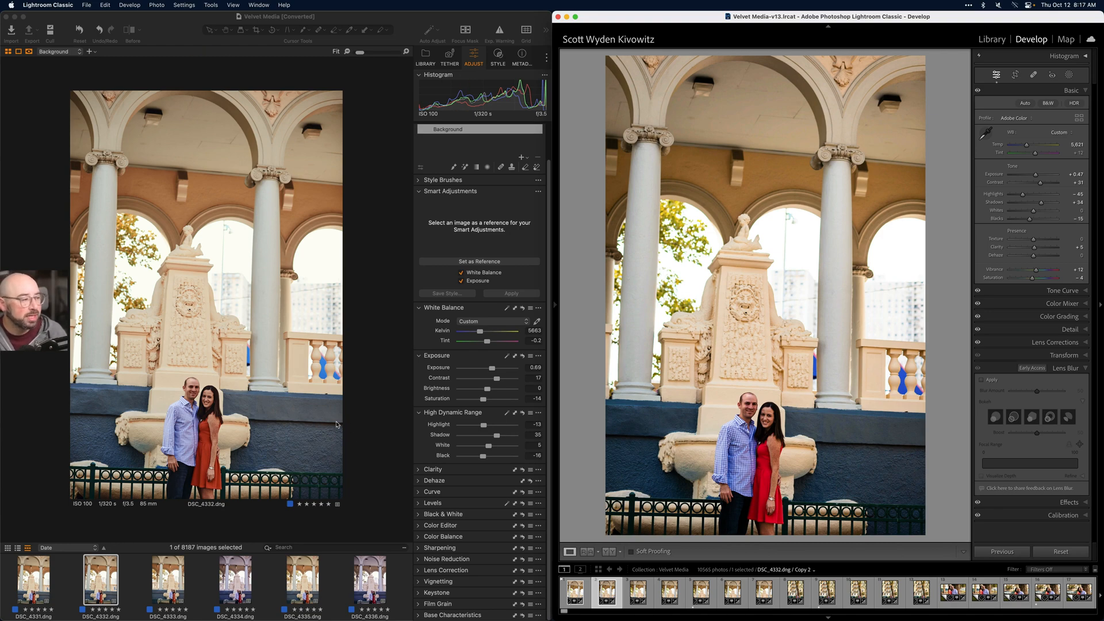
mouse_move(234, 422)
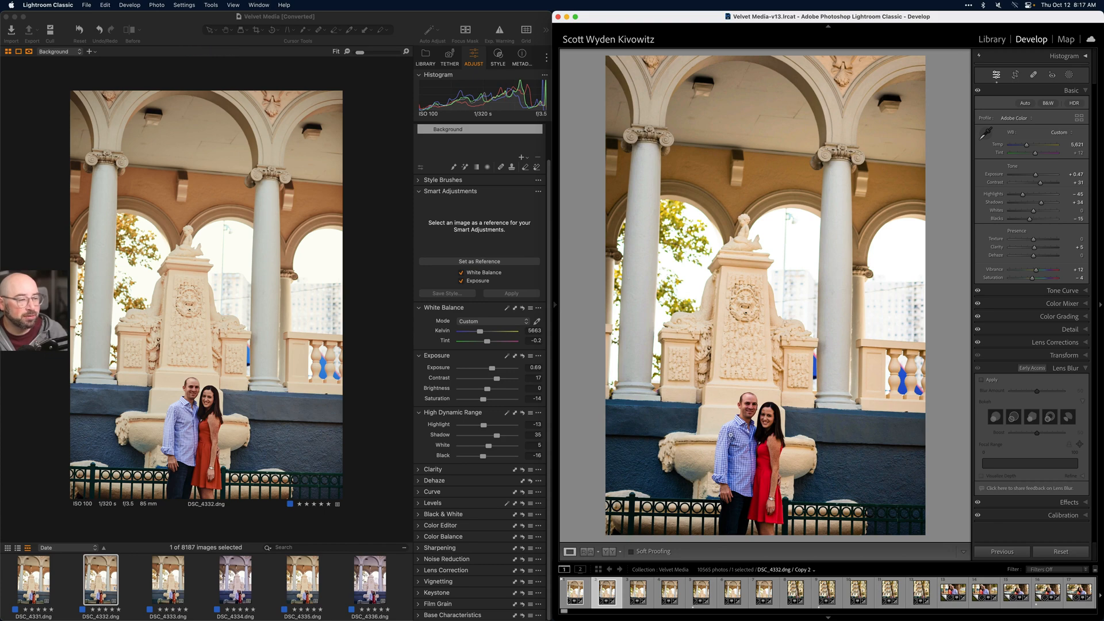
mouse_move(929, 441)
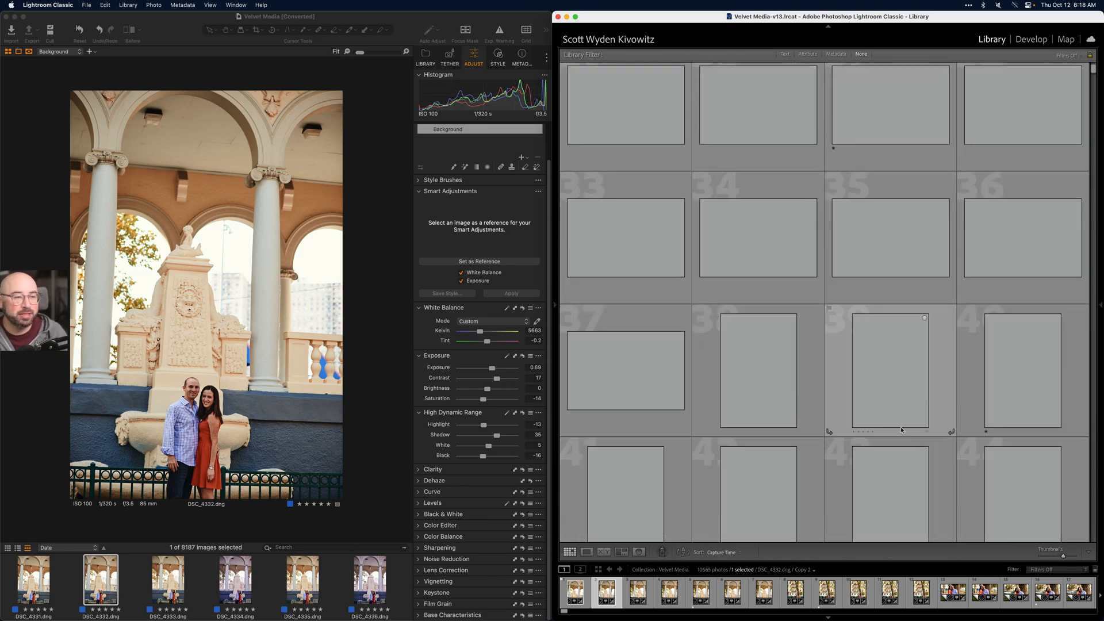
- Bring up DSC_4360's Lightroom Classic Develop settings beside the Capture One version
scroll("down", 3)
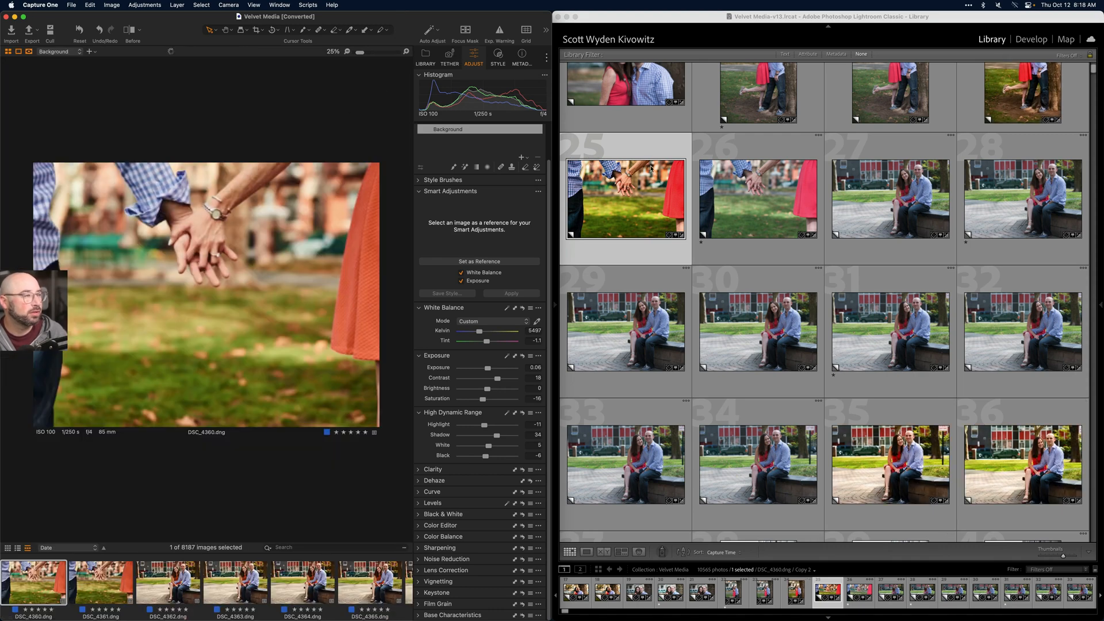
left_click(1030, 39)
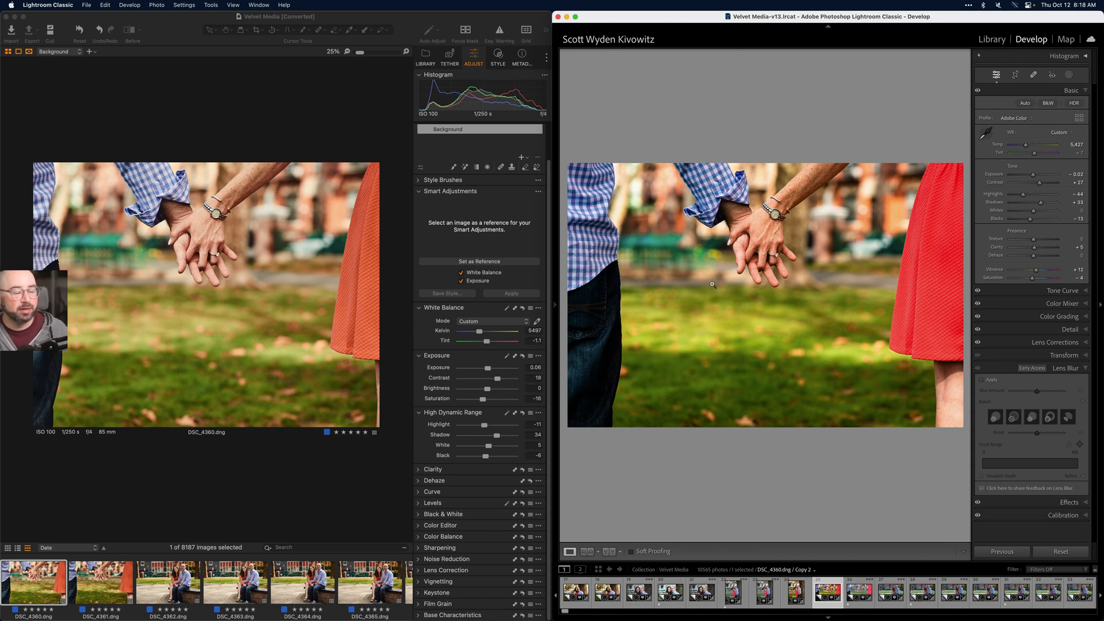
mouse_move(232, 284)
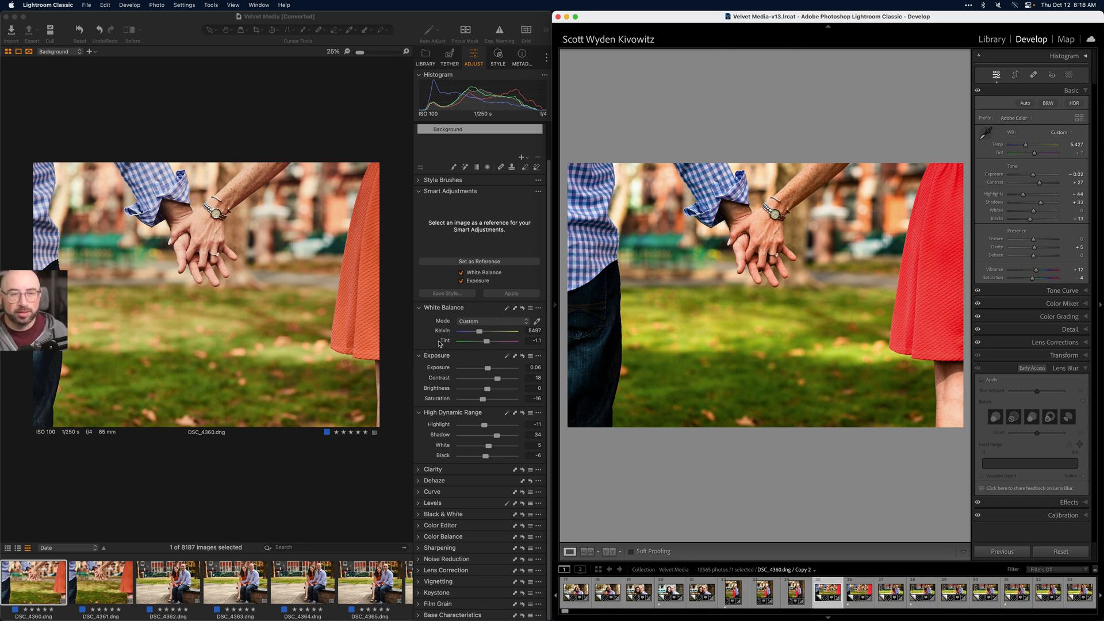
mouse_move(431, 393)
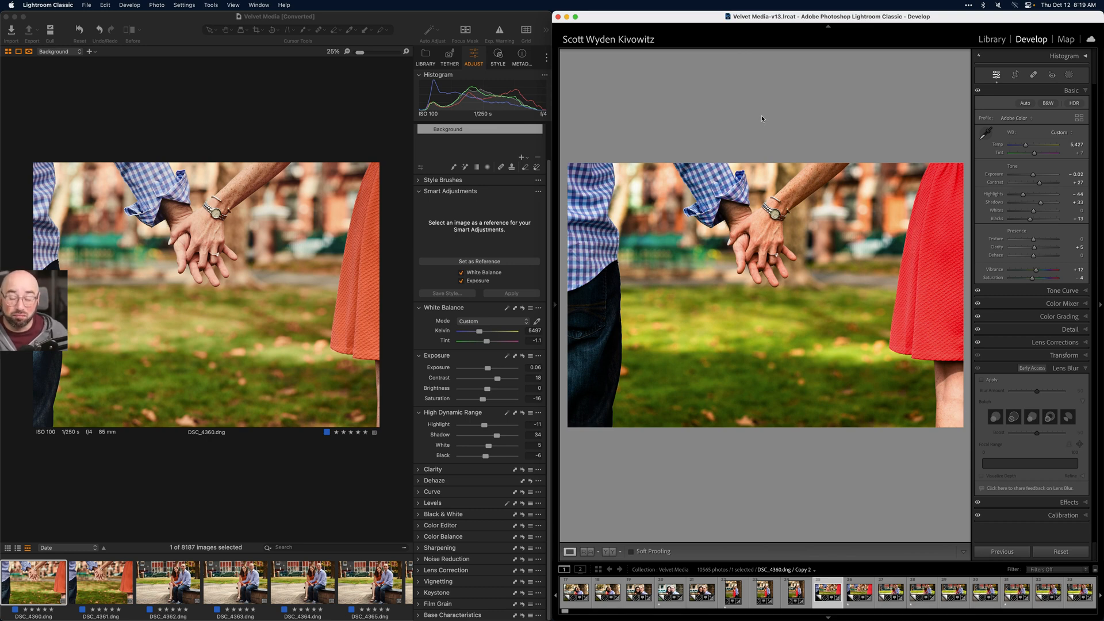
mouse_move(705, 93)
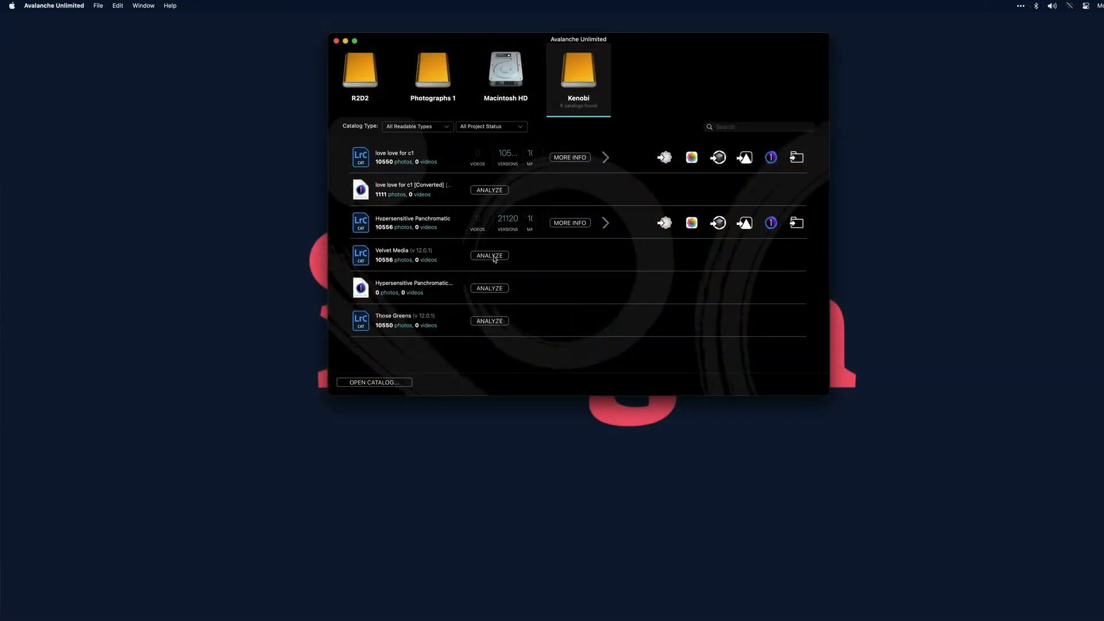
- Analyze the Velvet Media catalog on the Kenobi drive, showing 10,556 masters and 740.99 GB
left_click(490, 255)
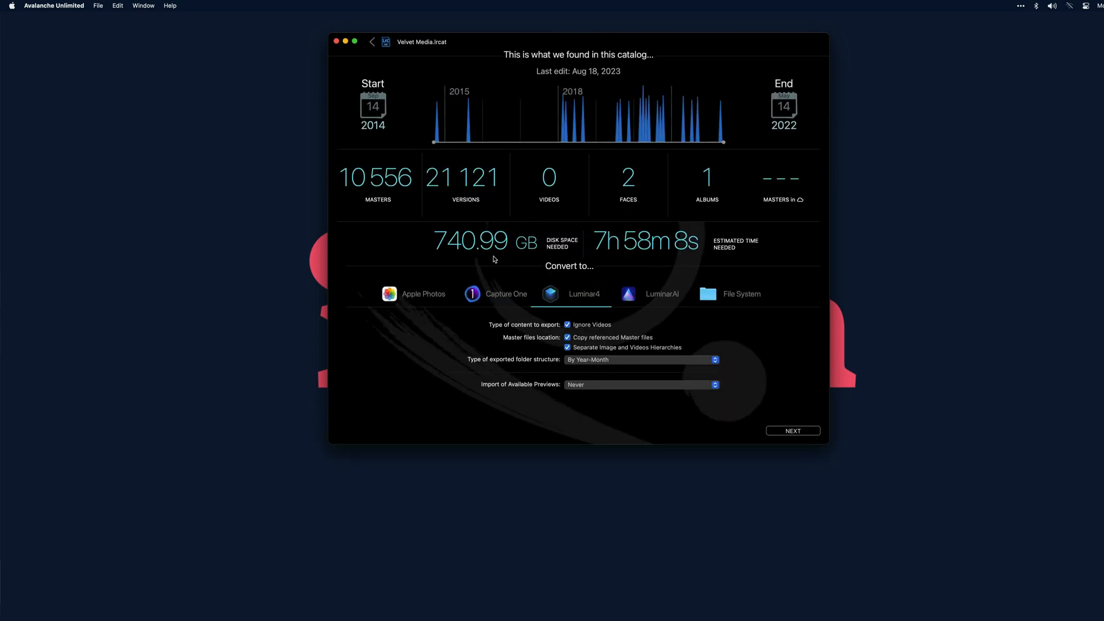
- Target Capture One with Reproduce Source Hierarchy and By Year/Month folders, then start converting
left_click(506, 293)
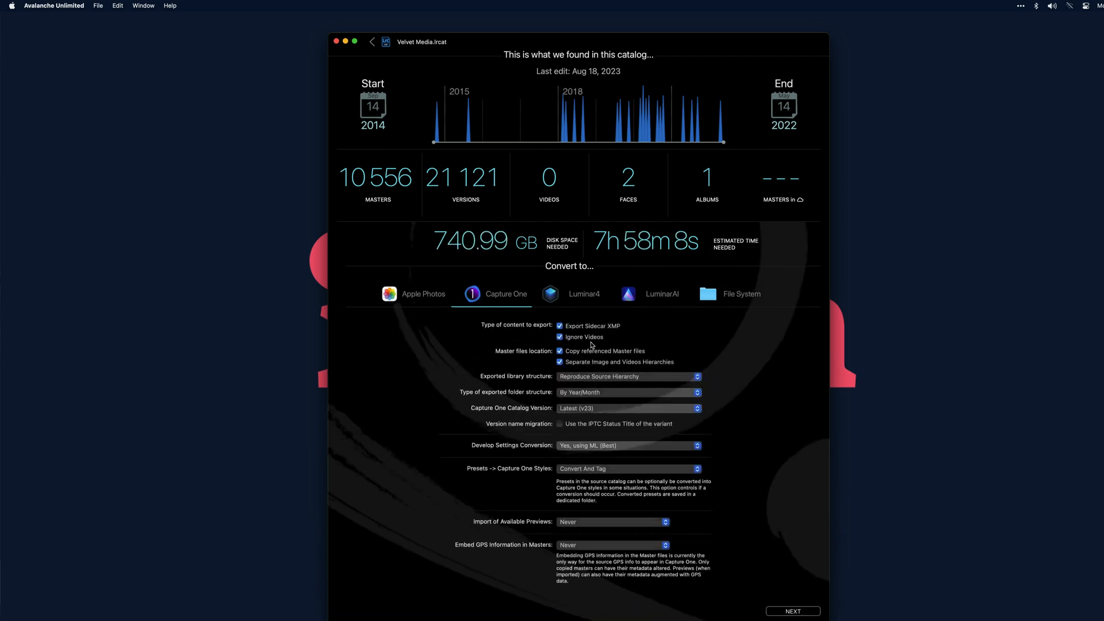
left_click(626, 377)
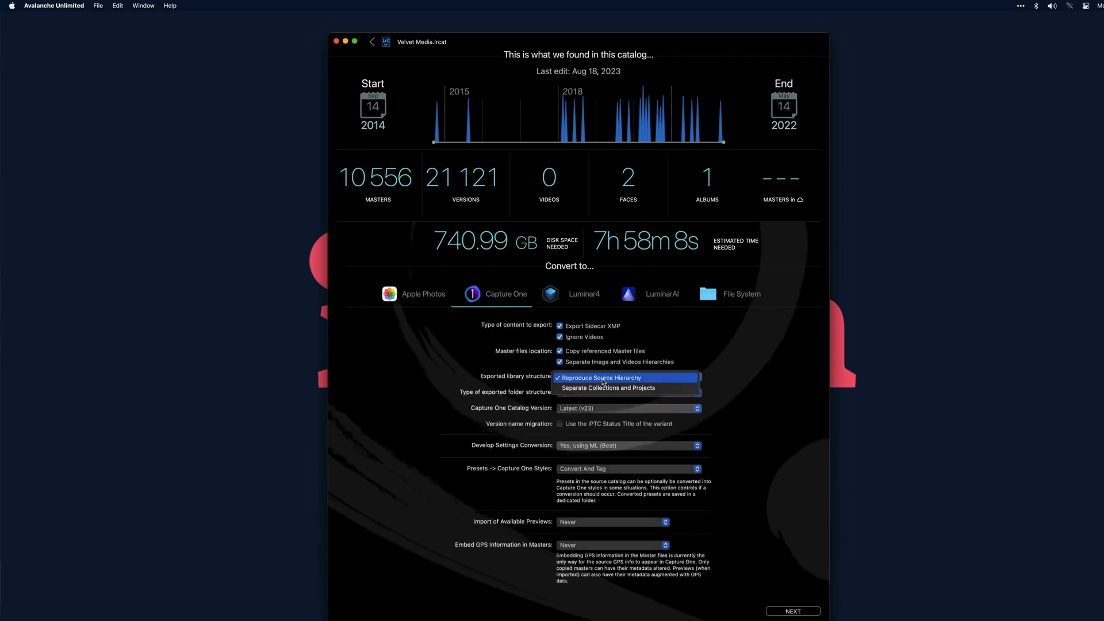
left_click(627, 391)
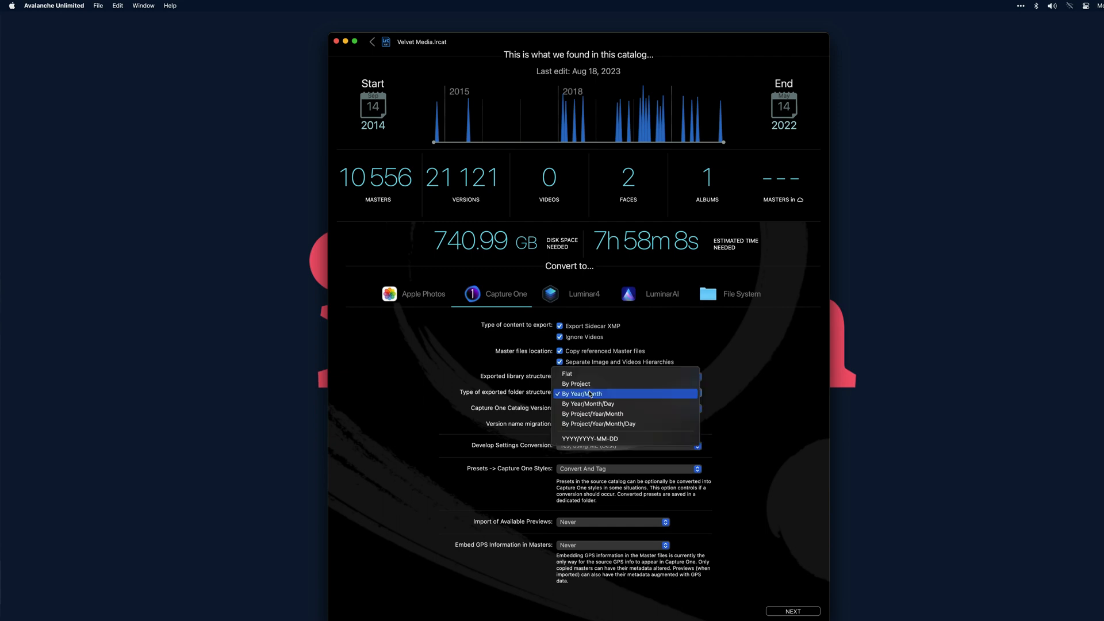
left_click(582, 393)
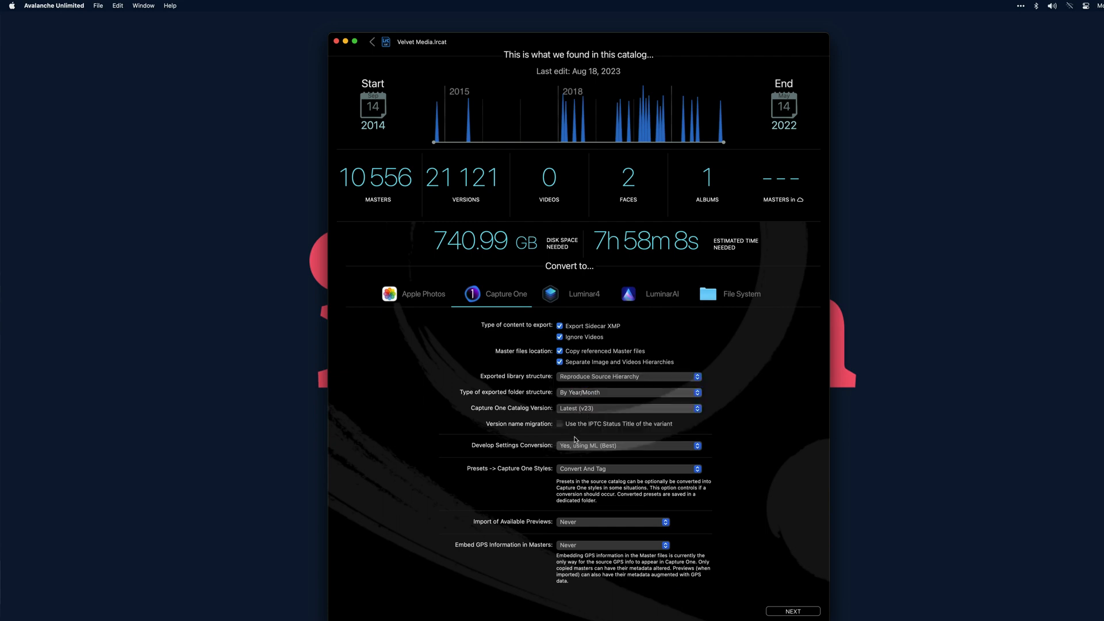
mouse_move(581, 469)
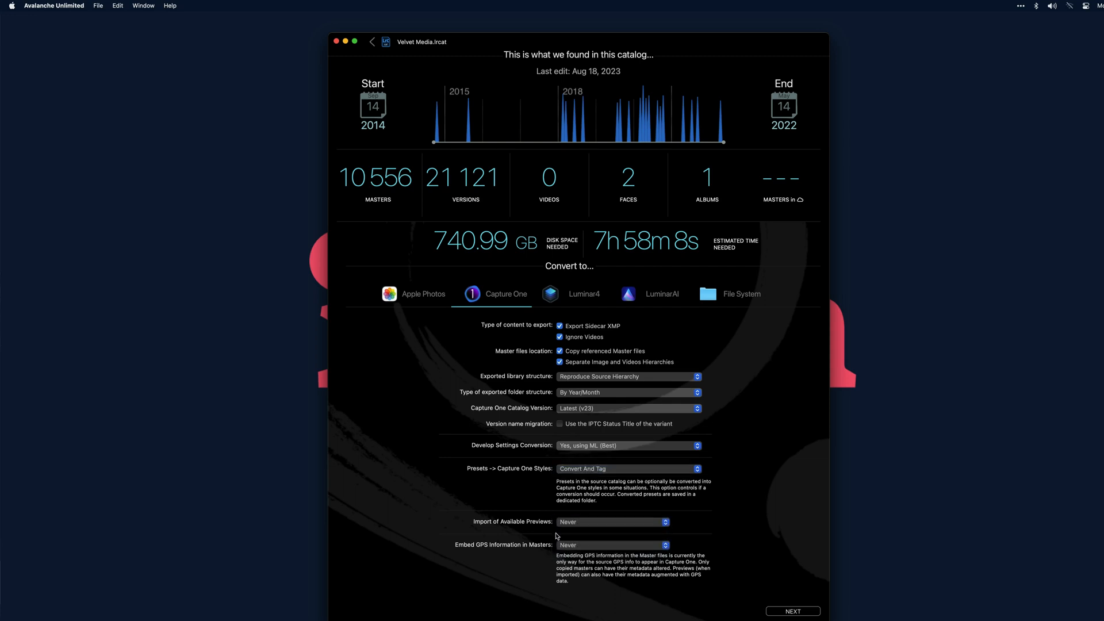
left_click(611, 544)
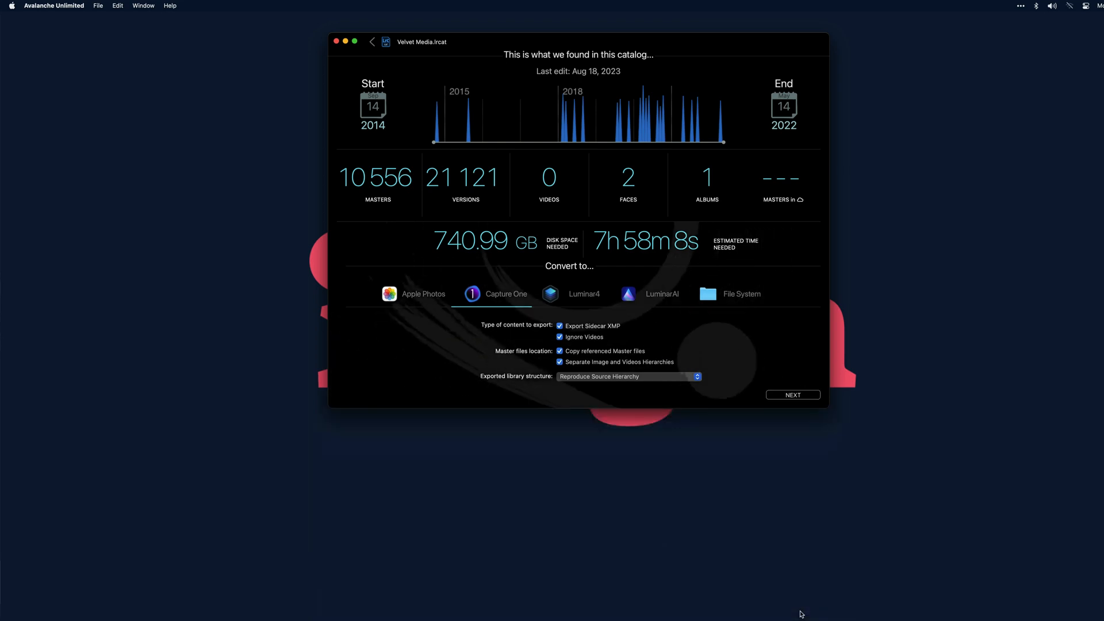
- Reveal the converted Velvet Media catalog in Finder and launch it in Capture One
left_click(792, 394)
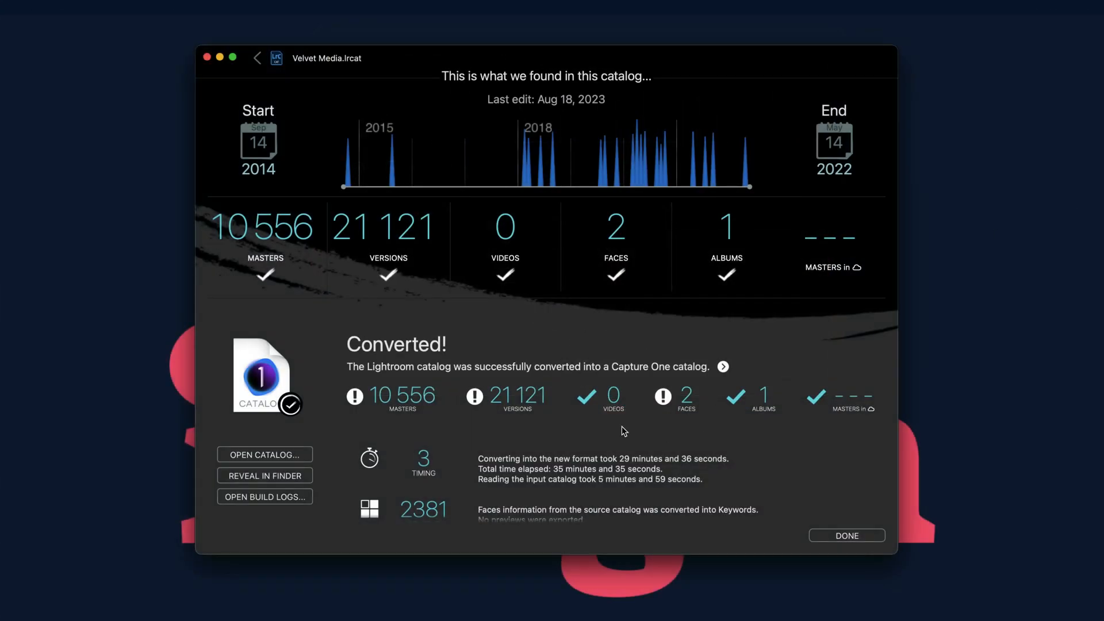
mouse_move(299, 488)
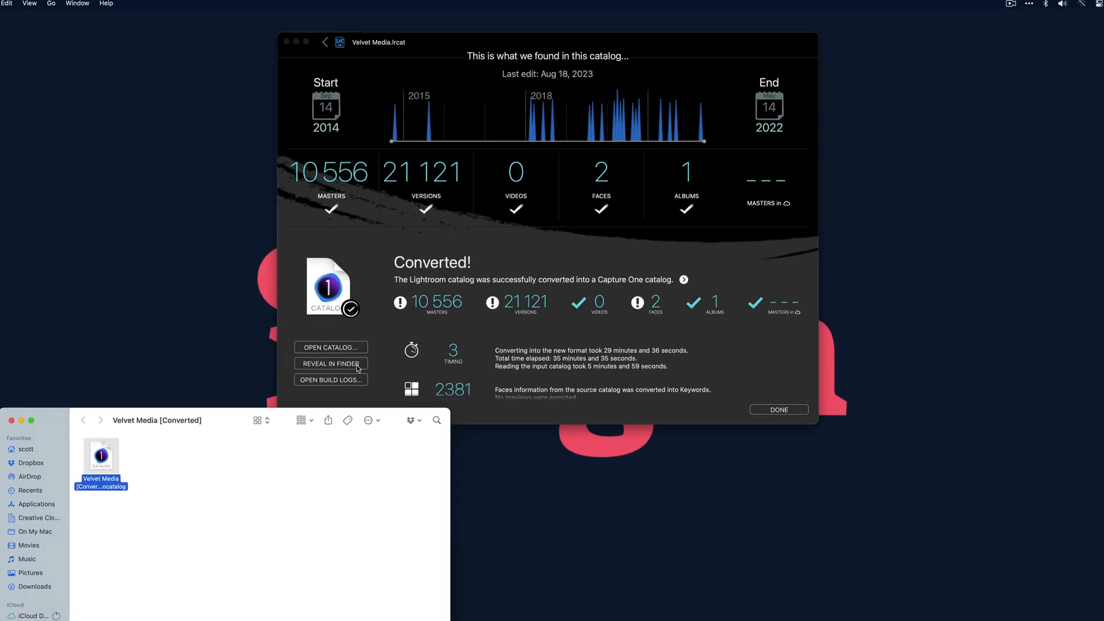
left_click(777, 409)
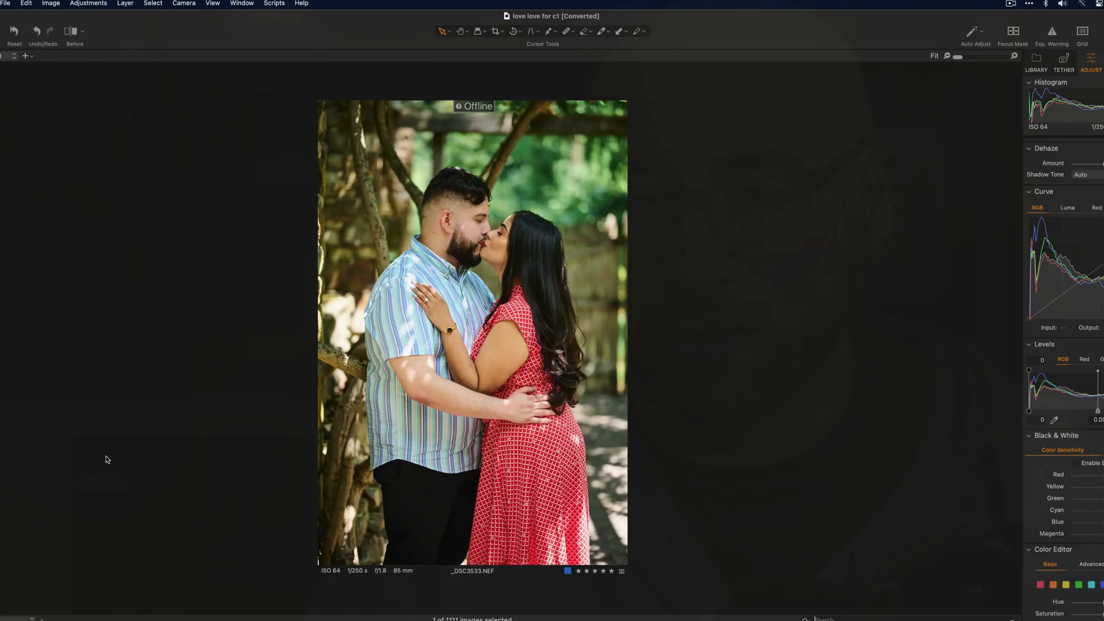